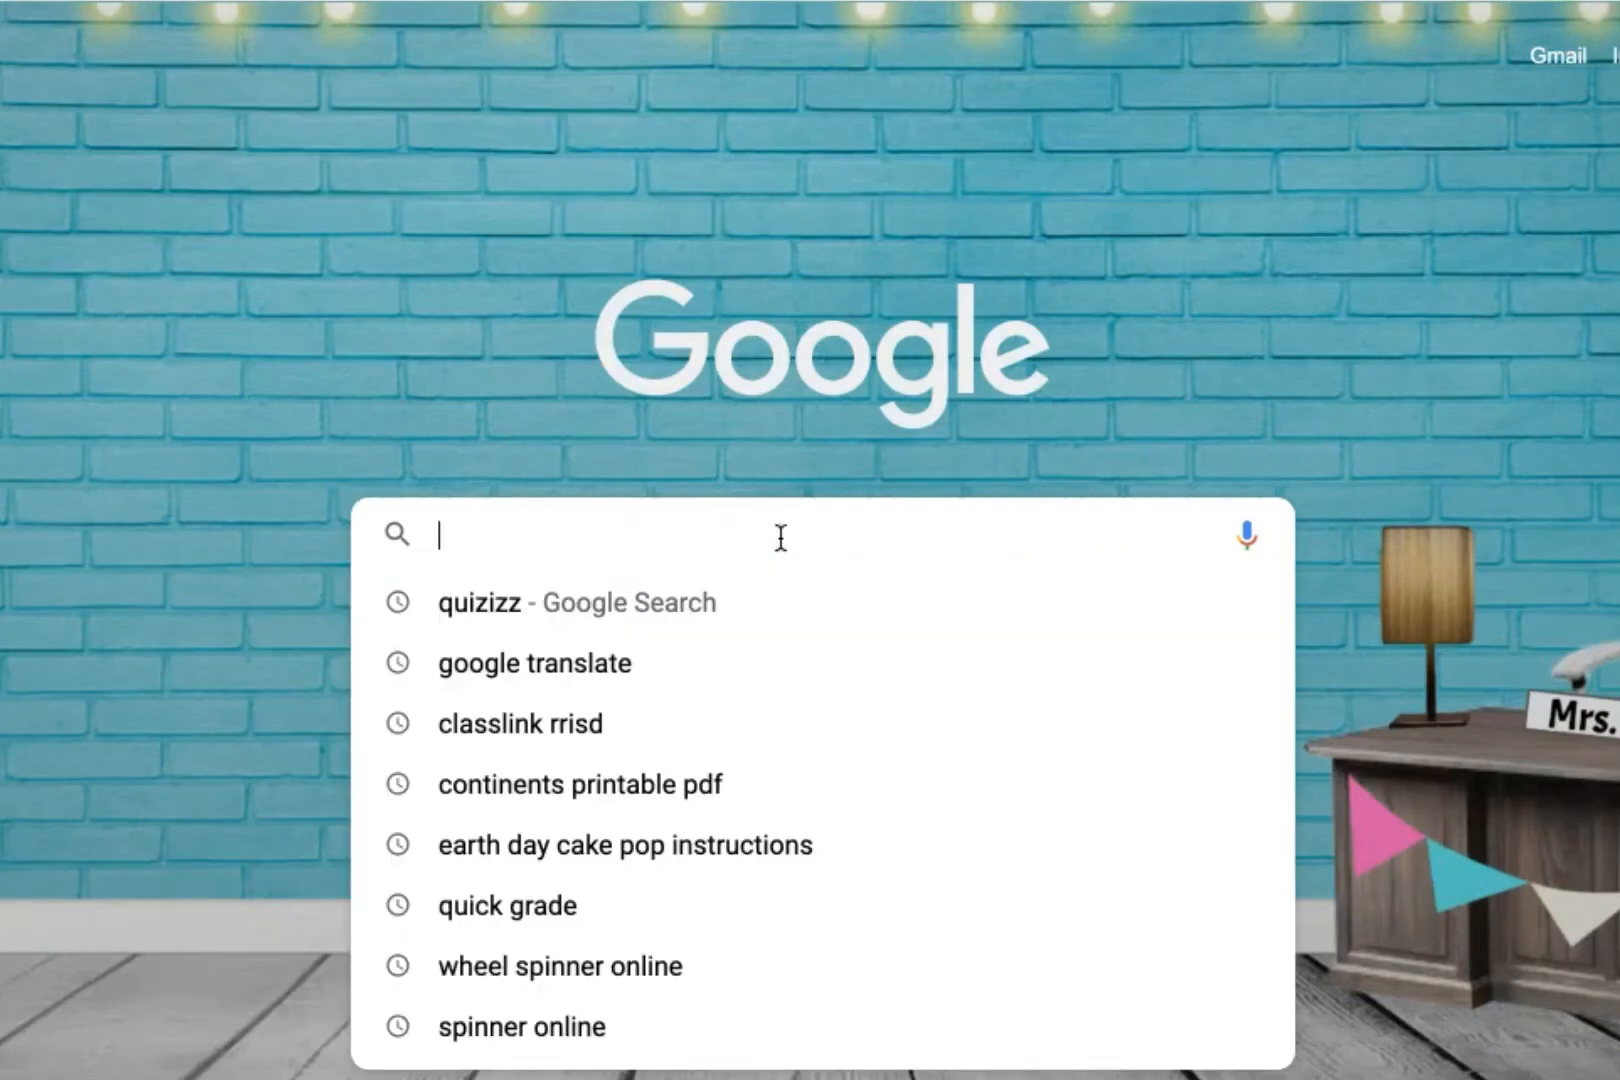
- Search for the NCES Create a Graph bar graph page and open its bar graph form
type("create grapsh for kids")
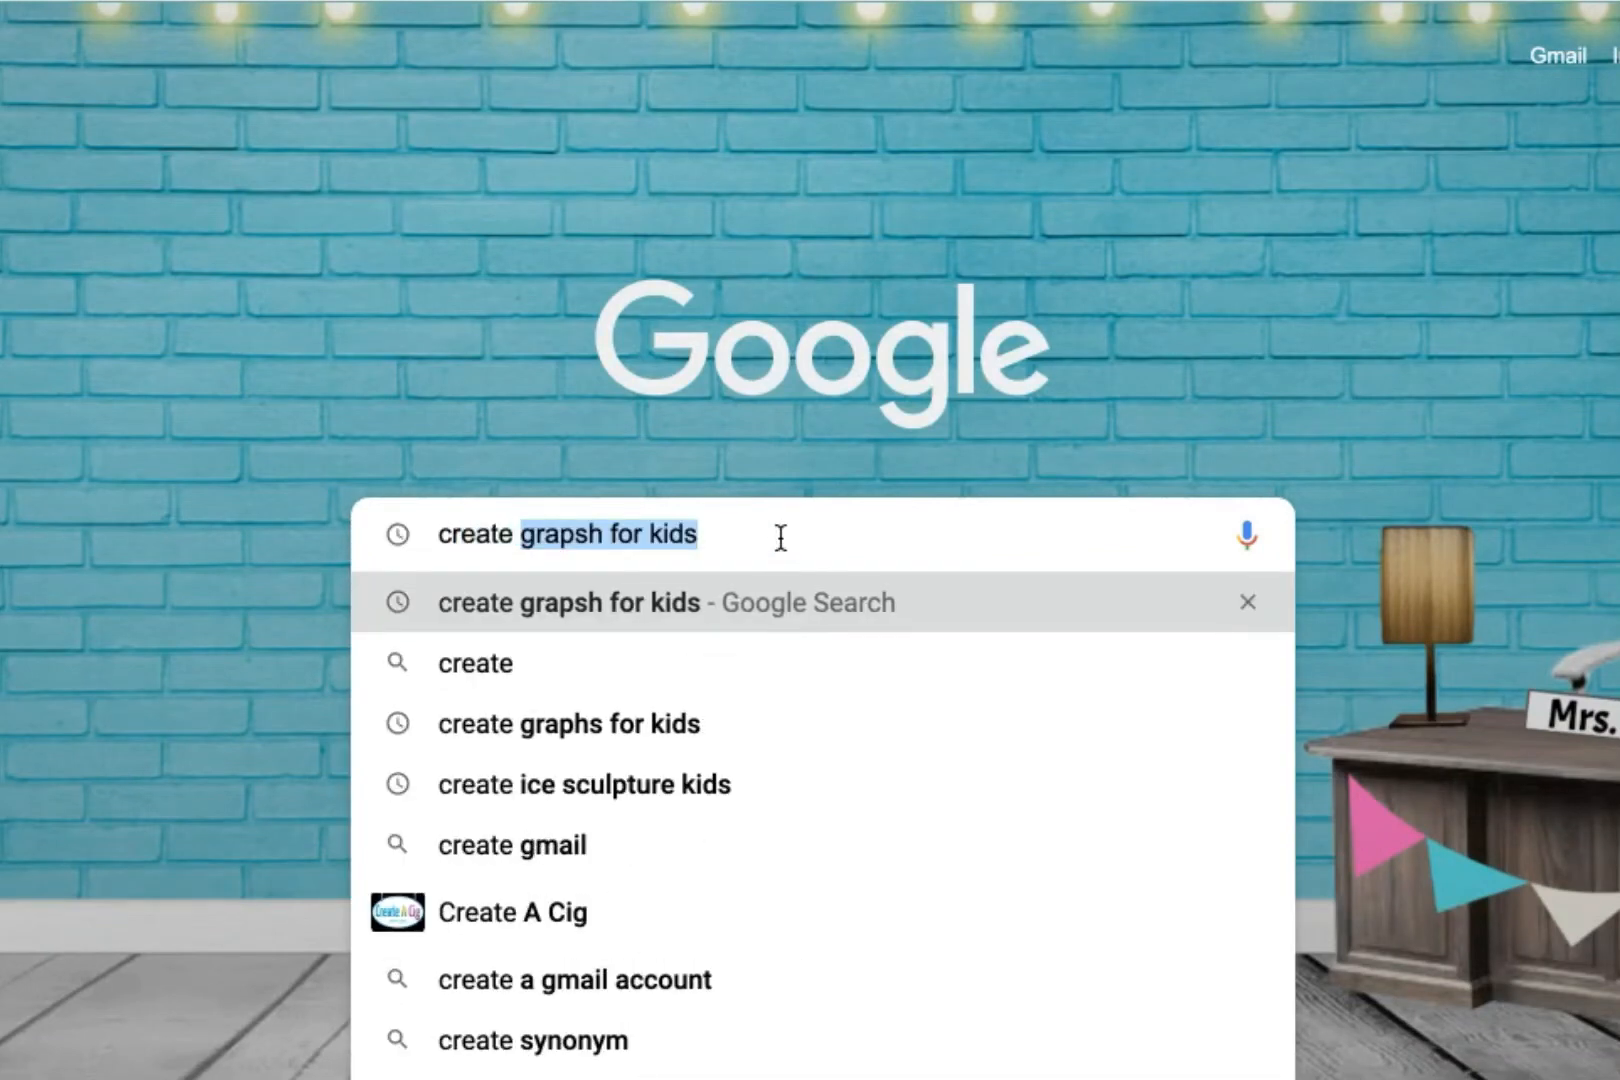
type("create a")
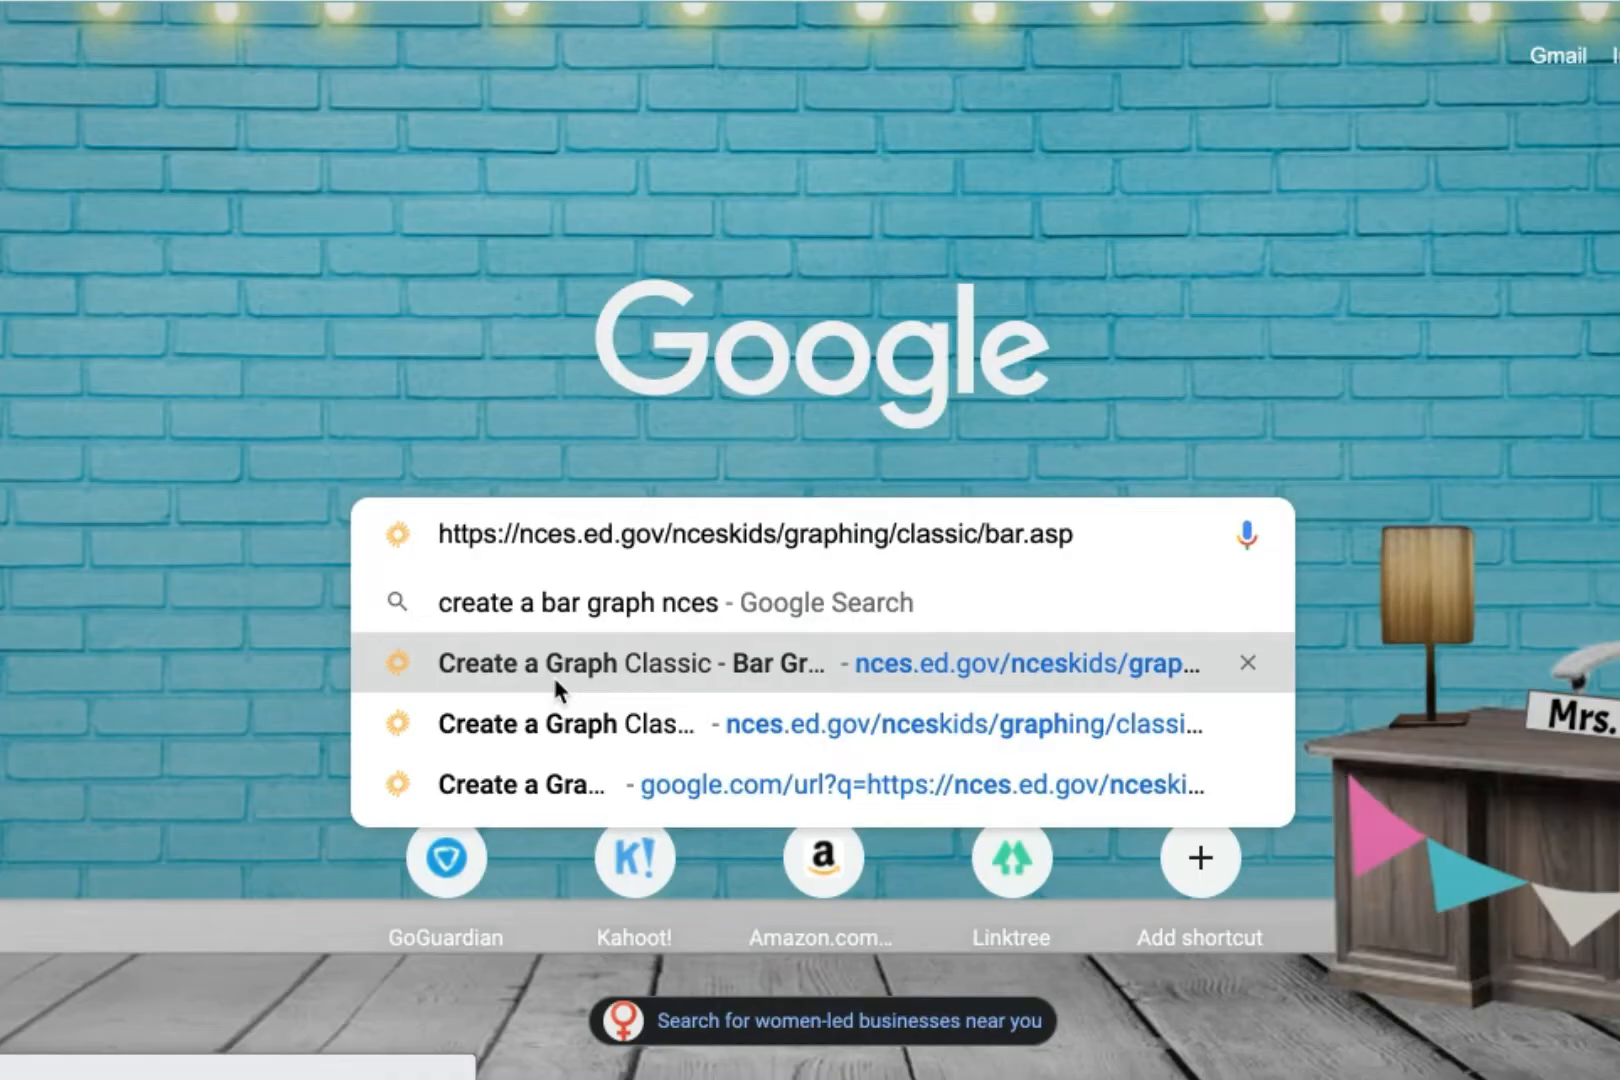
left_click(634, 663)
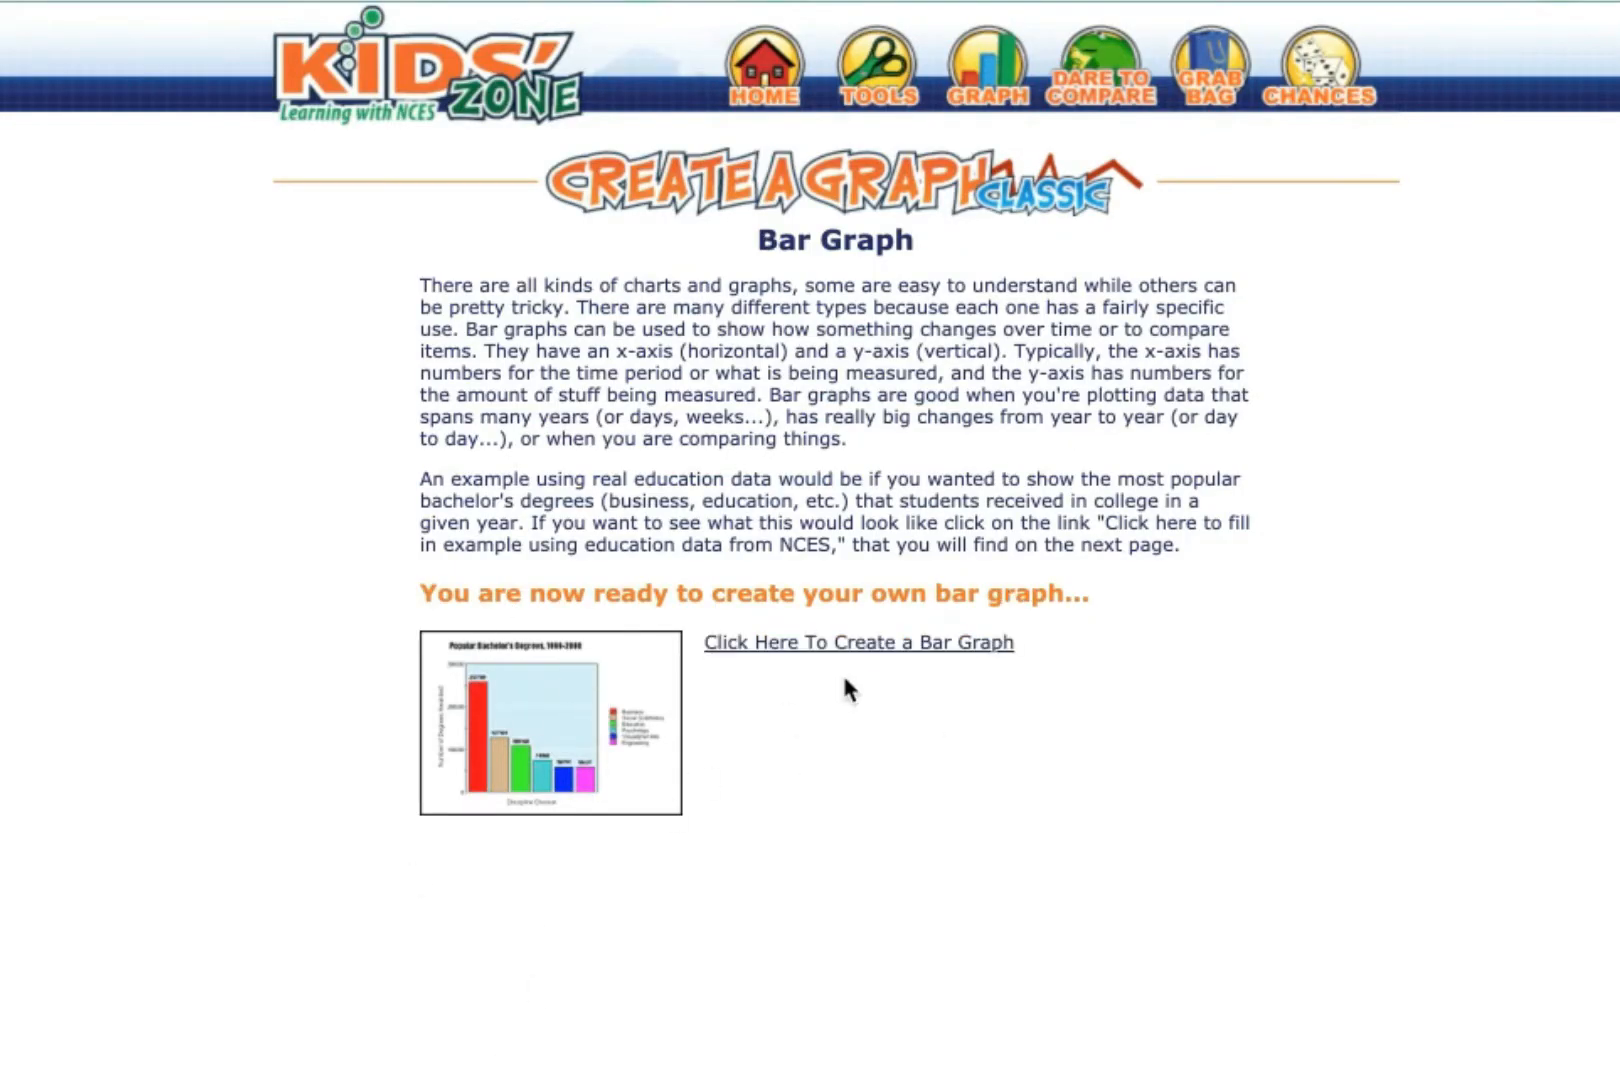
mouse_move(847, 655)
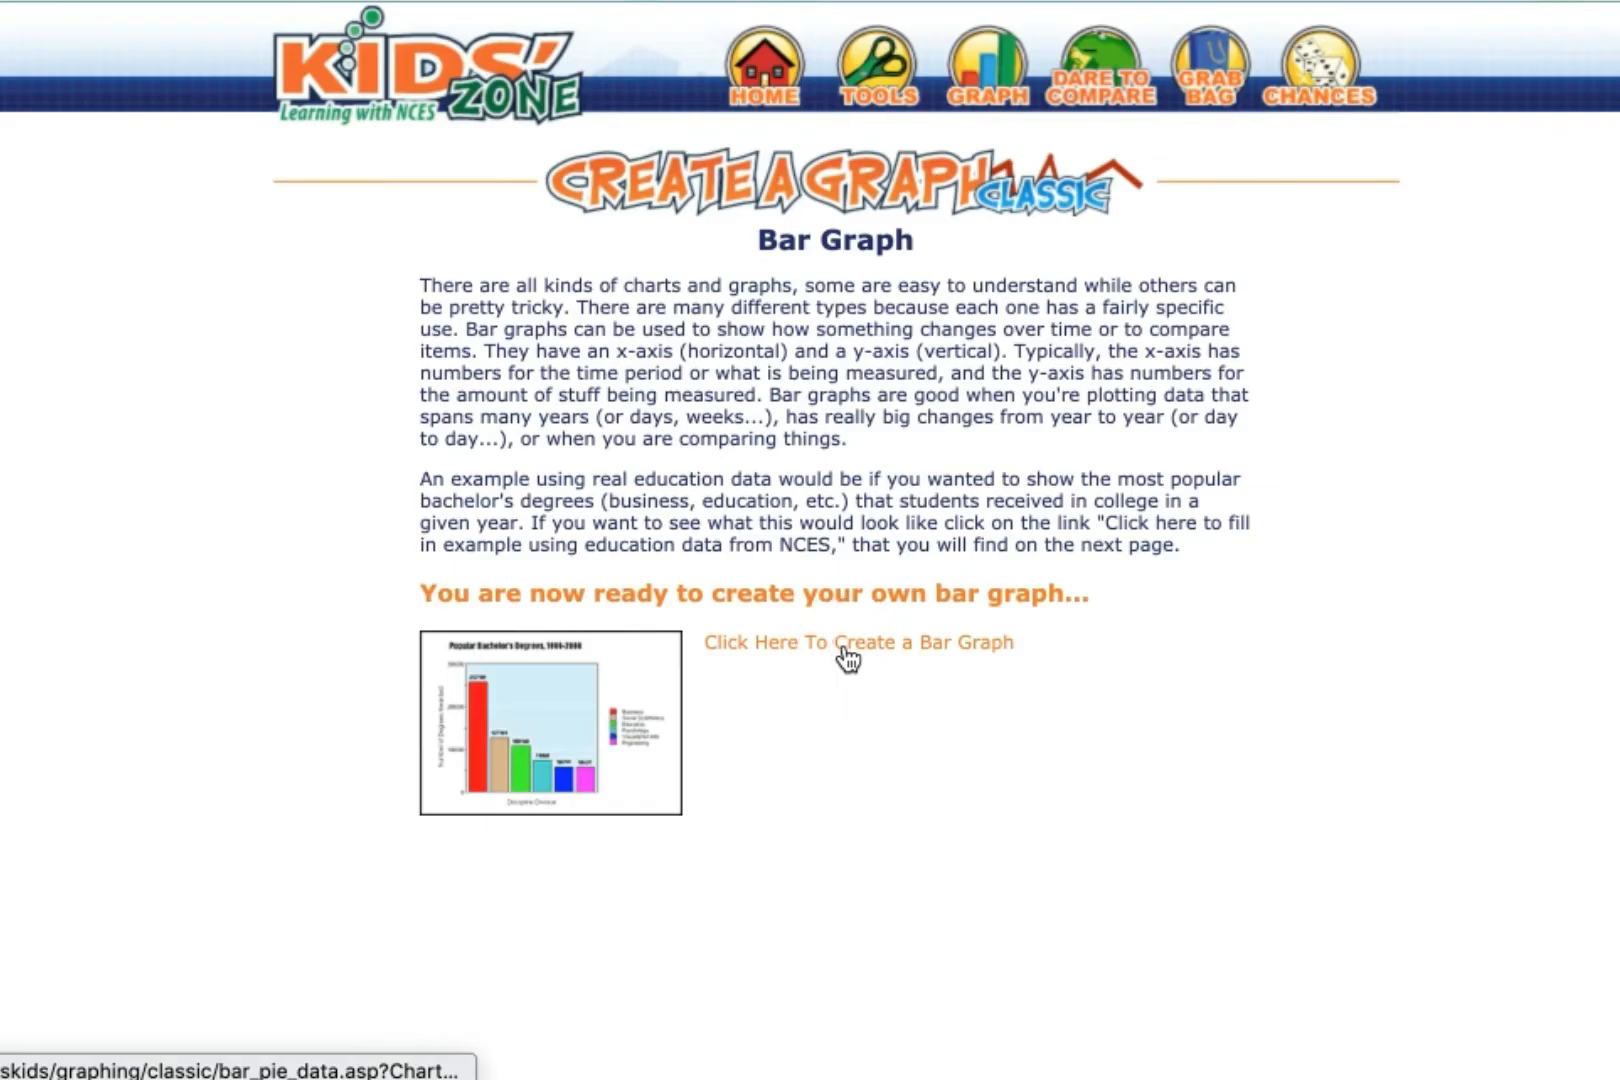
left_click(858, 642)
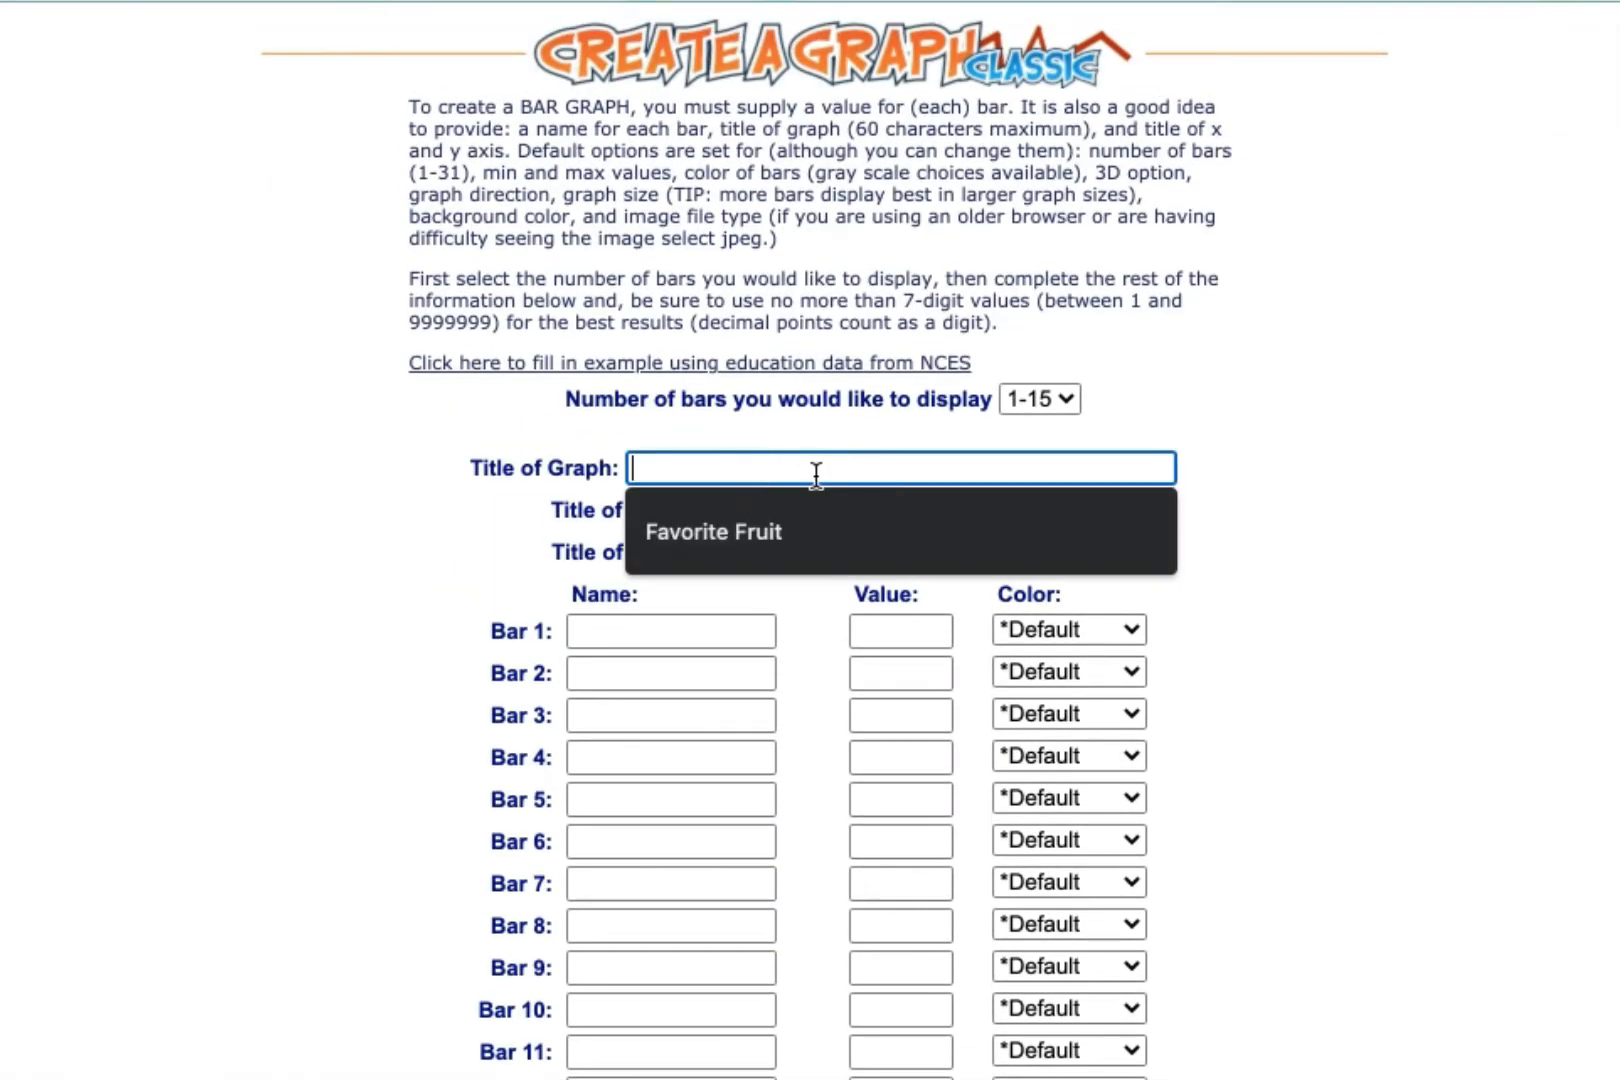
- Title the graph 'Favorite Fruit' and label the axes 'Types of fruits' and 'Number of votes'
type("Fav")
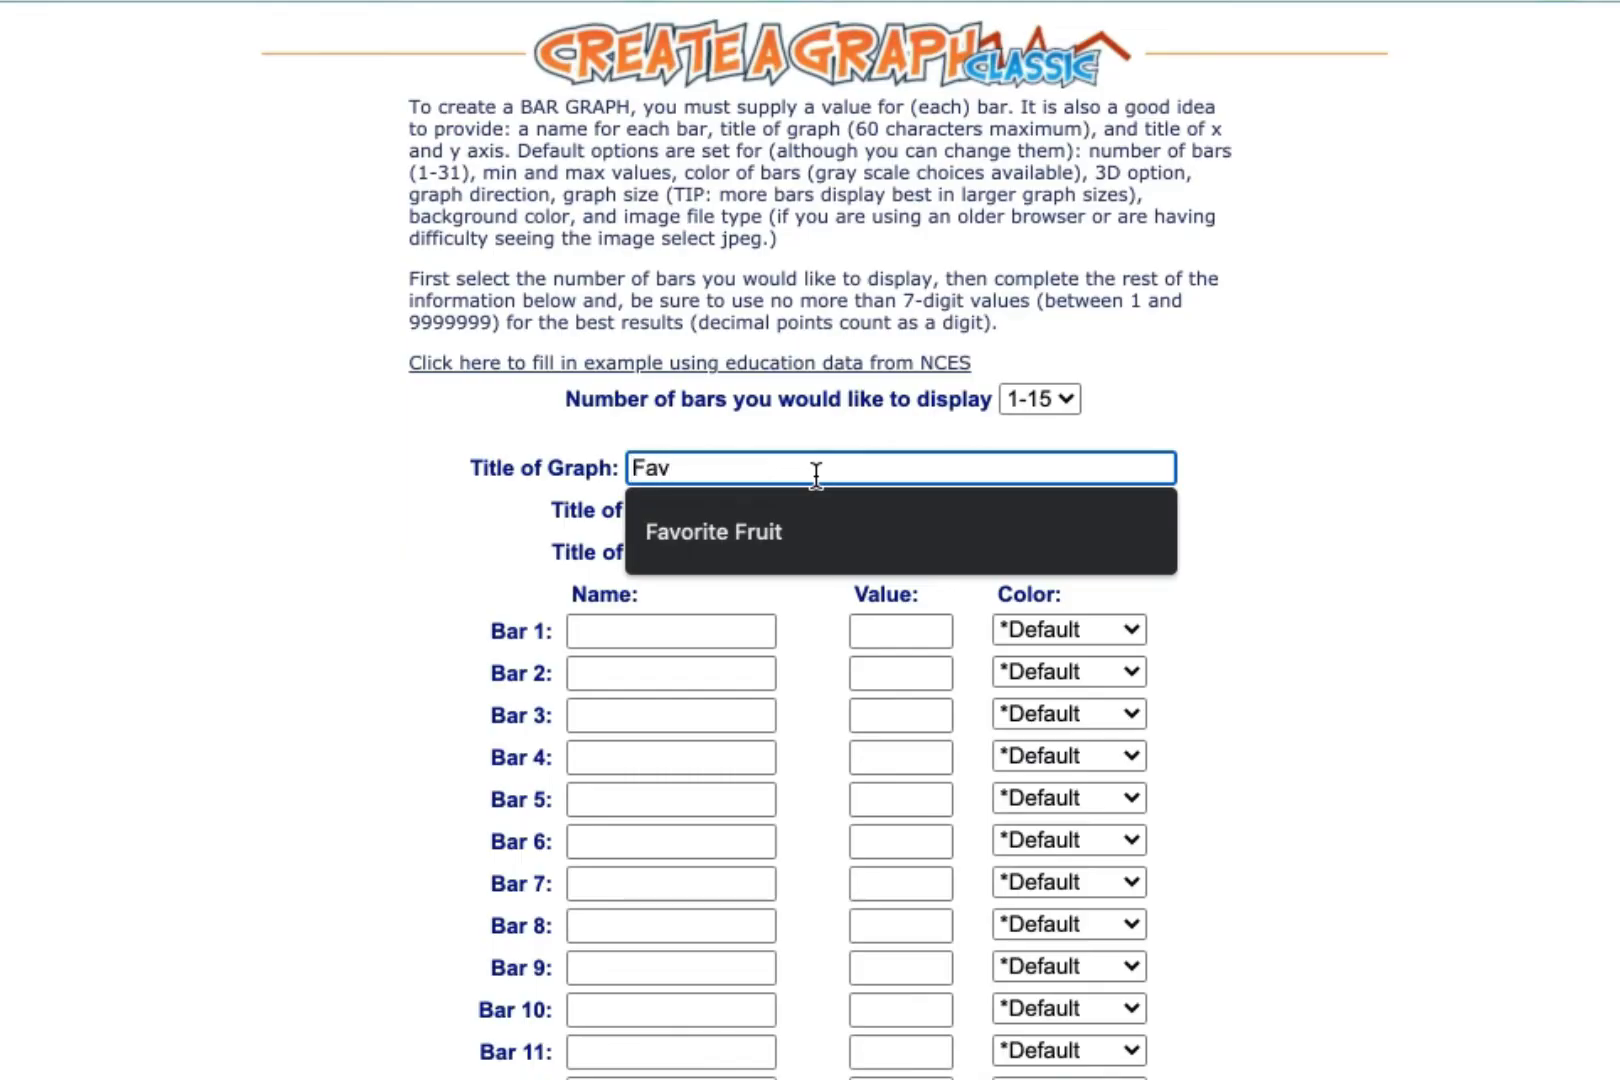
left_click(714, 531)
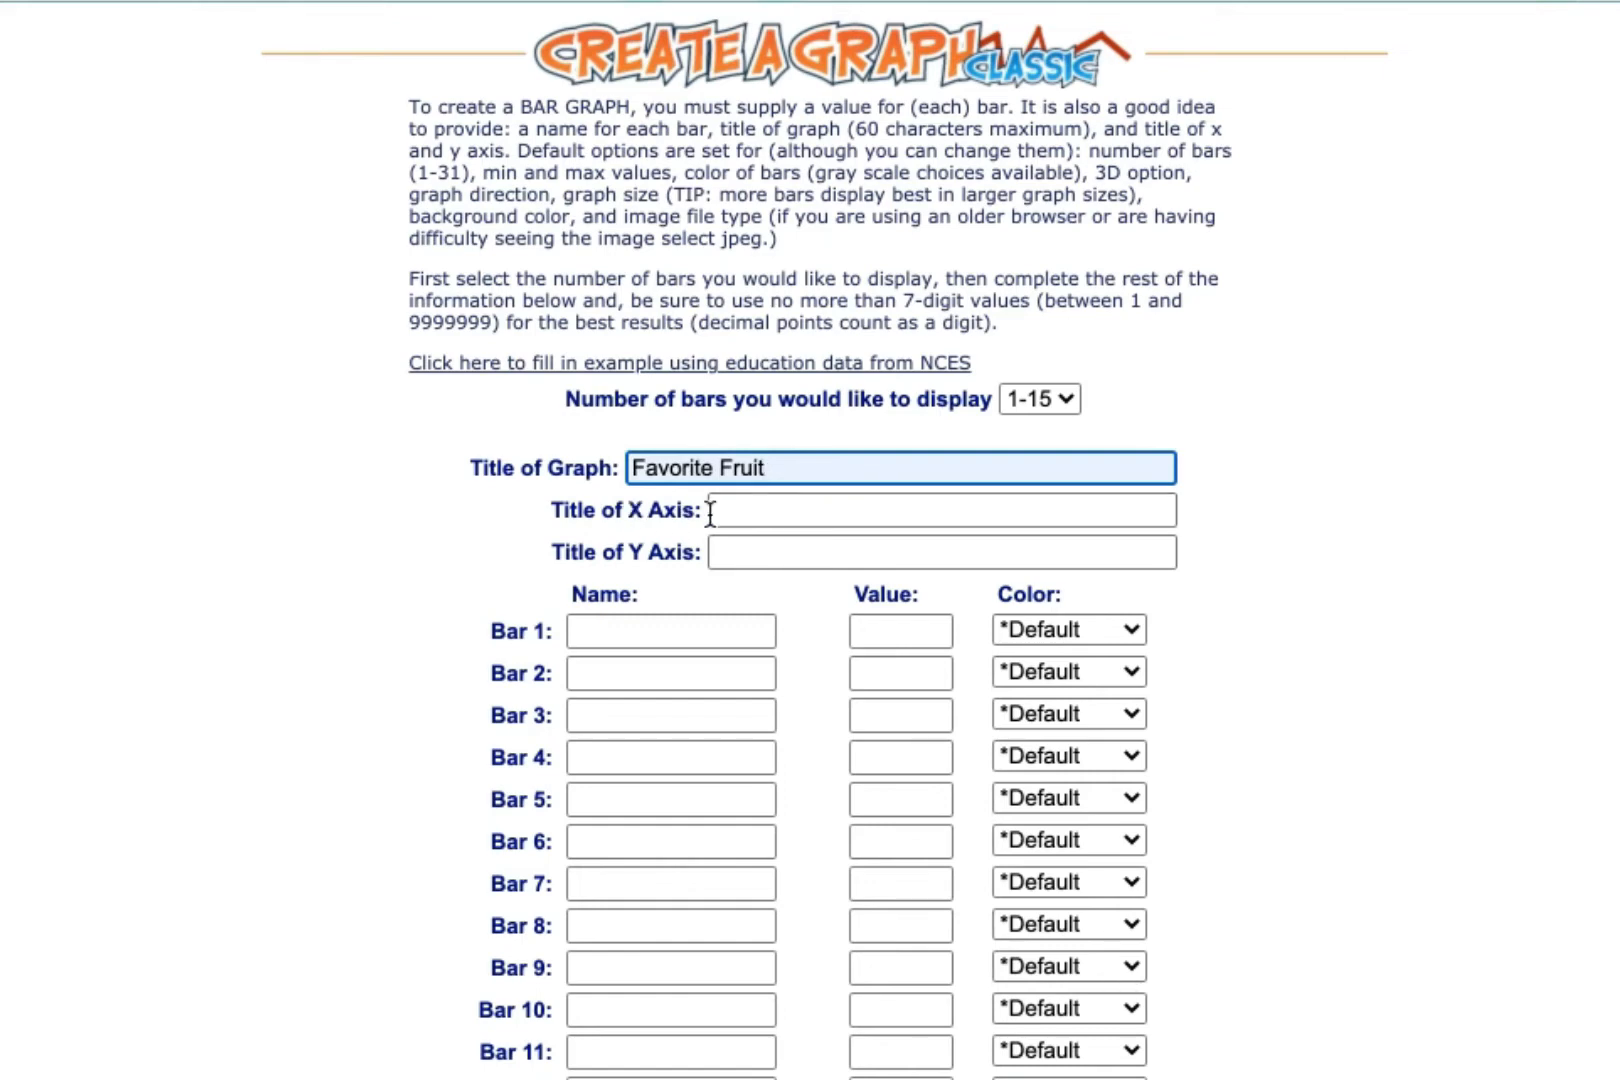
left_click(940, 510)
type("Types of fruits")
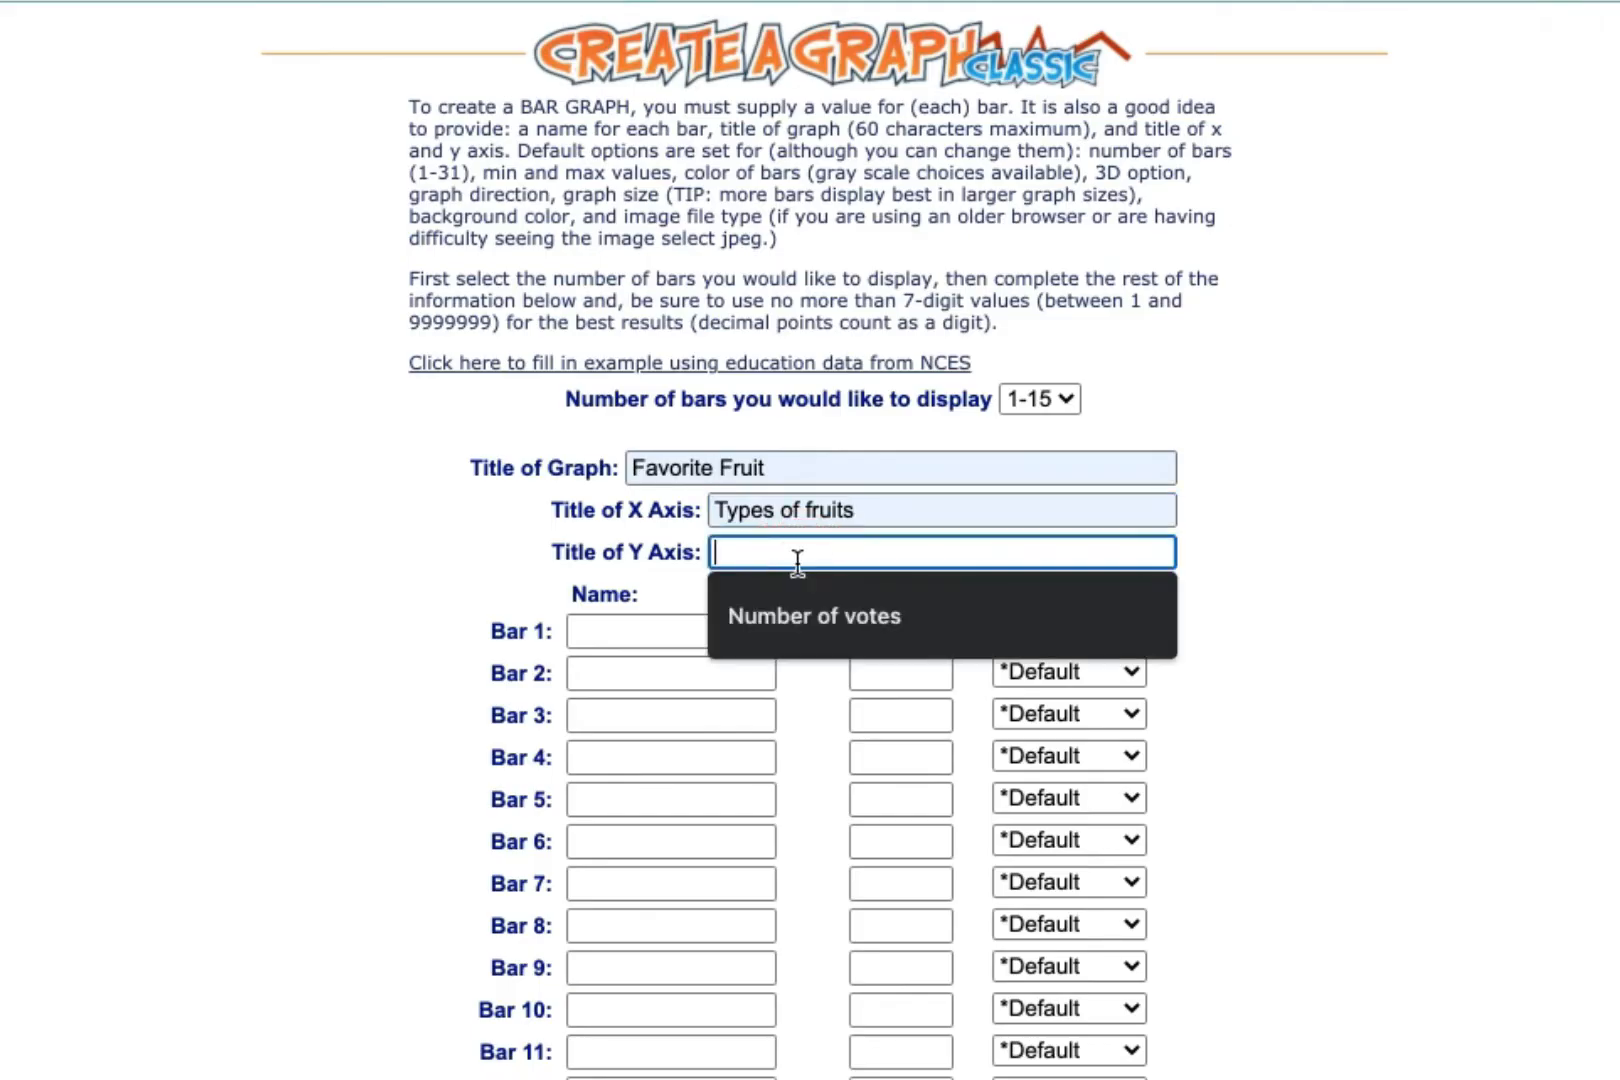
type("Number of votes")
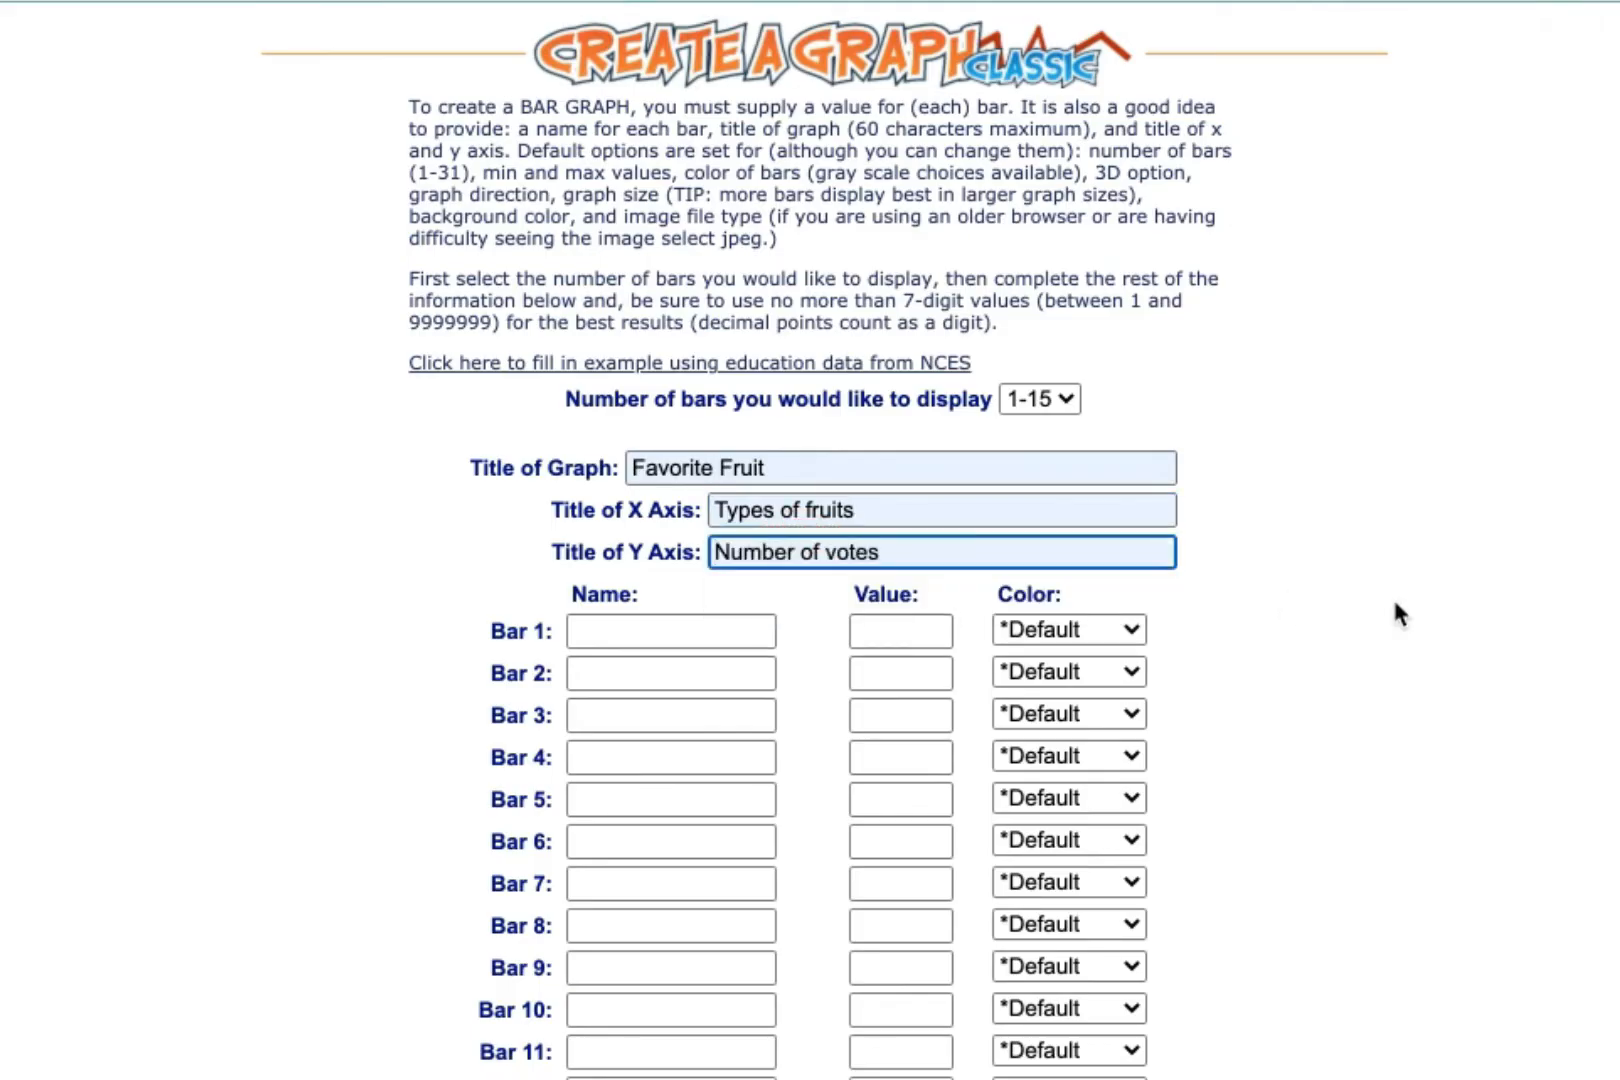
- Name the five bars Apple, Orange, Watermelon, Peach and Banana
type("Apple")
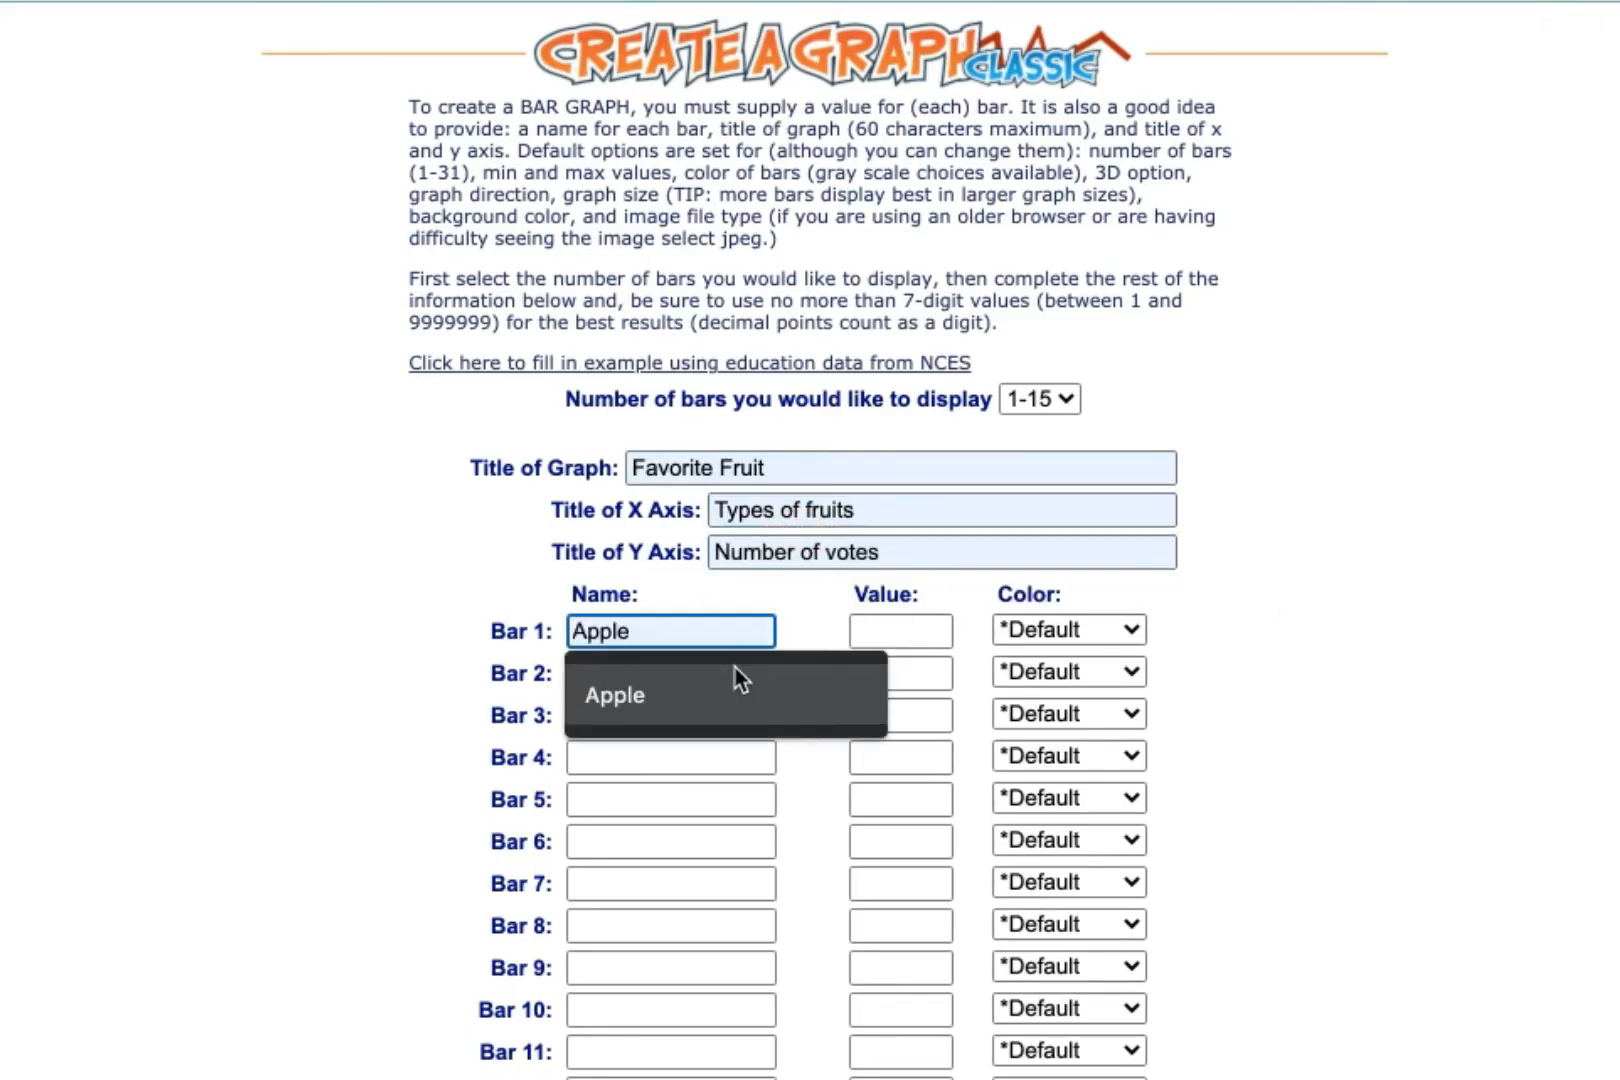
left_click(671, 673)
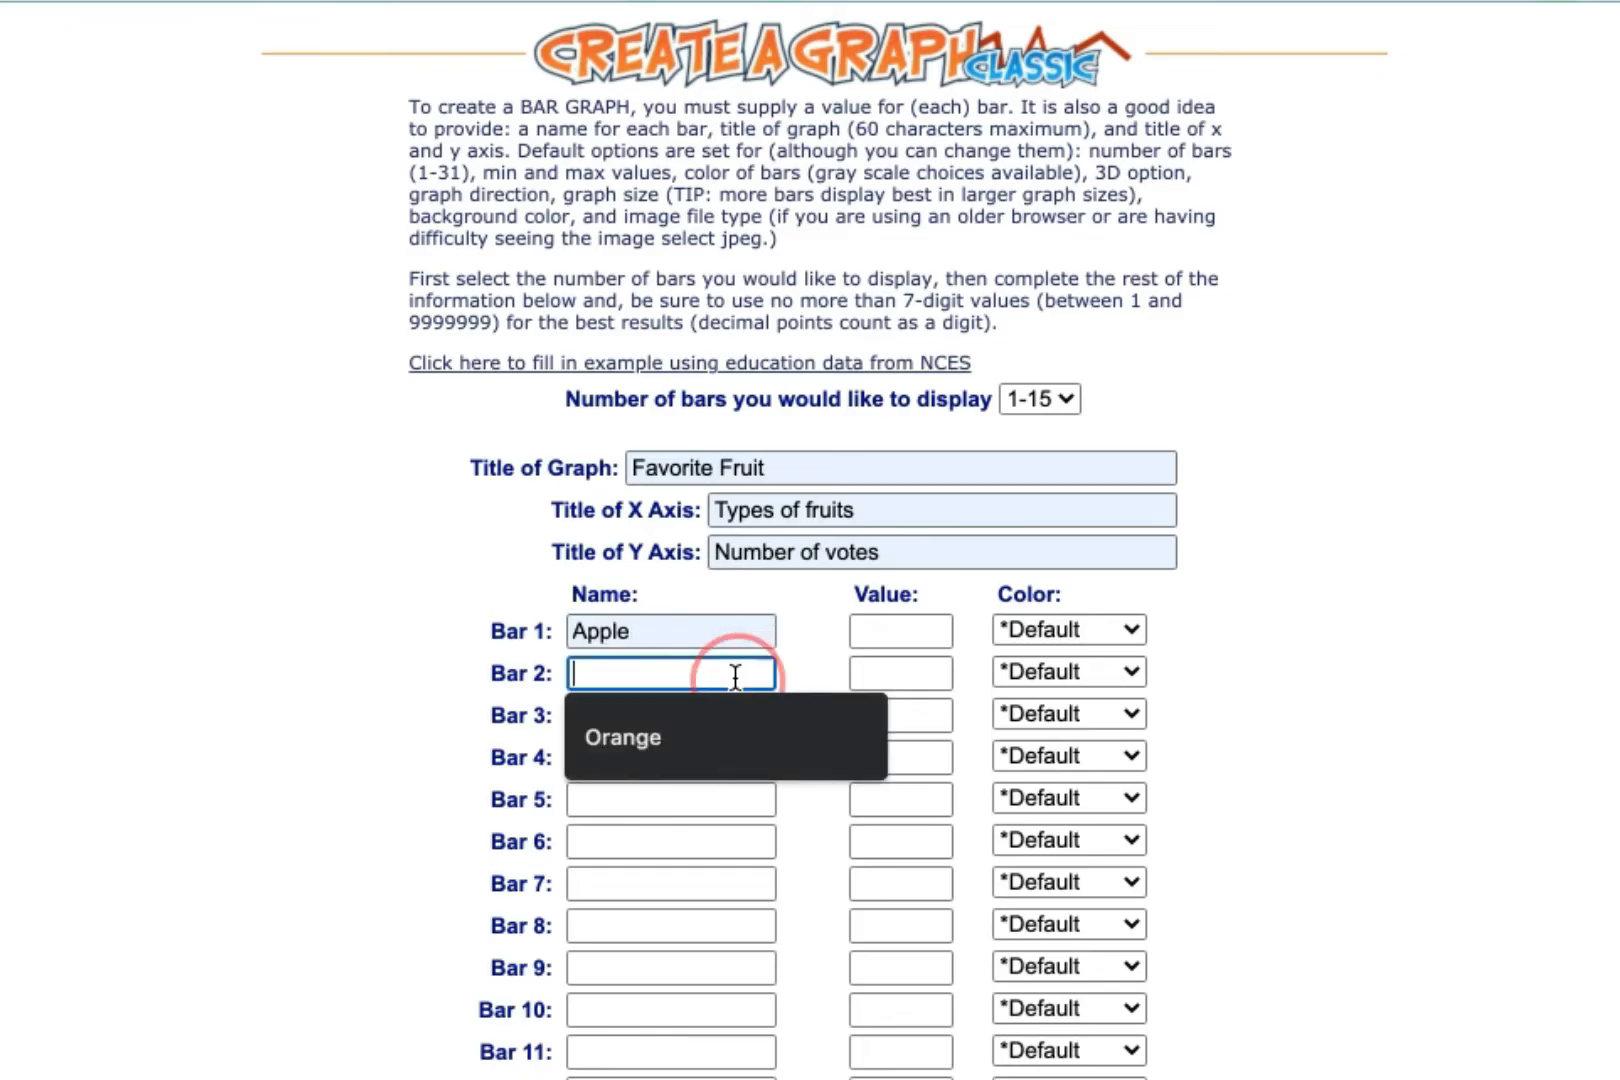
type("Watermelon")
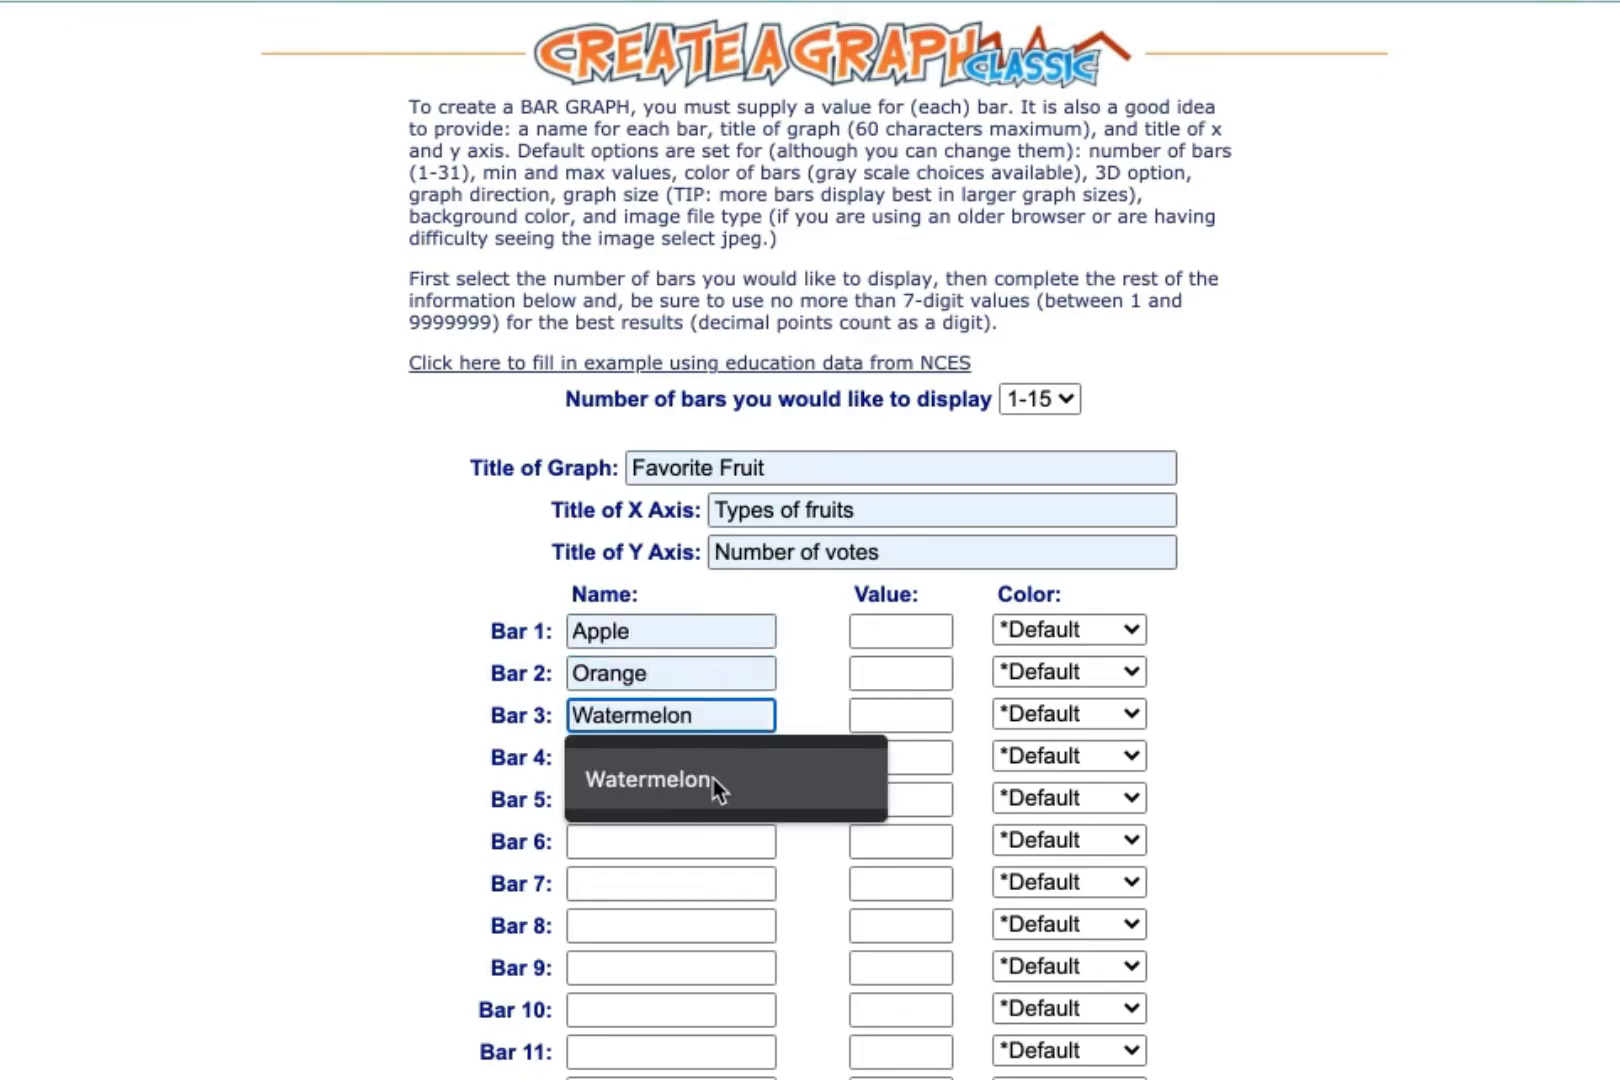
type("Peach")
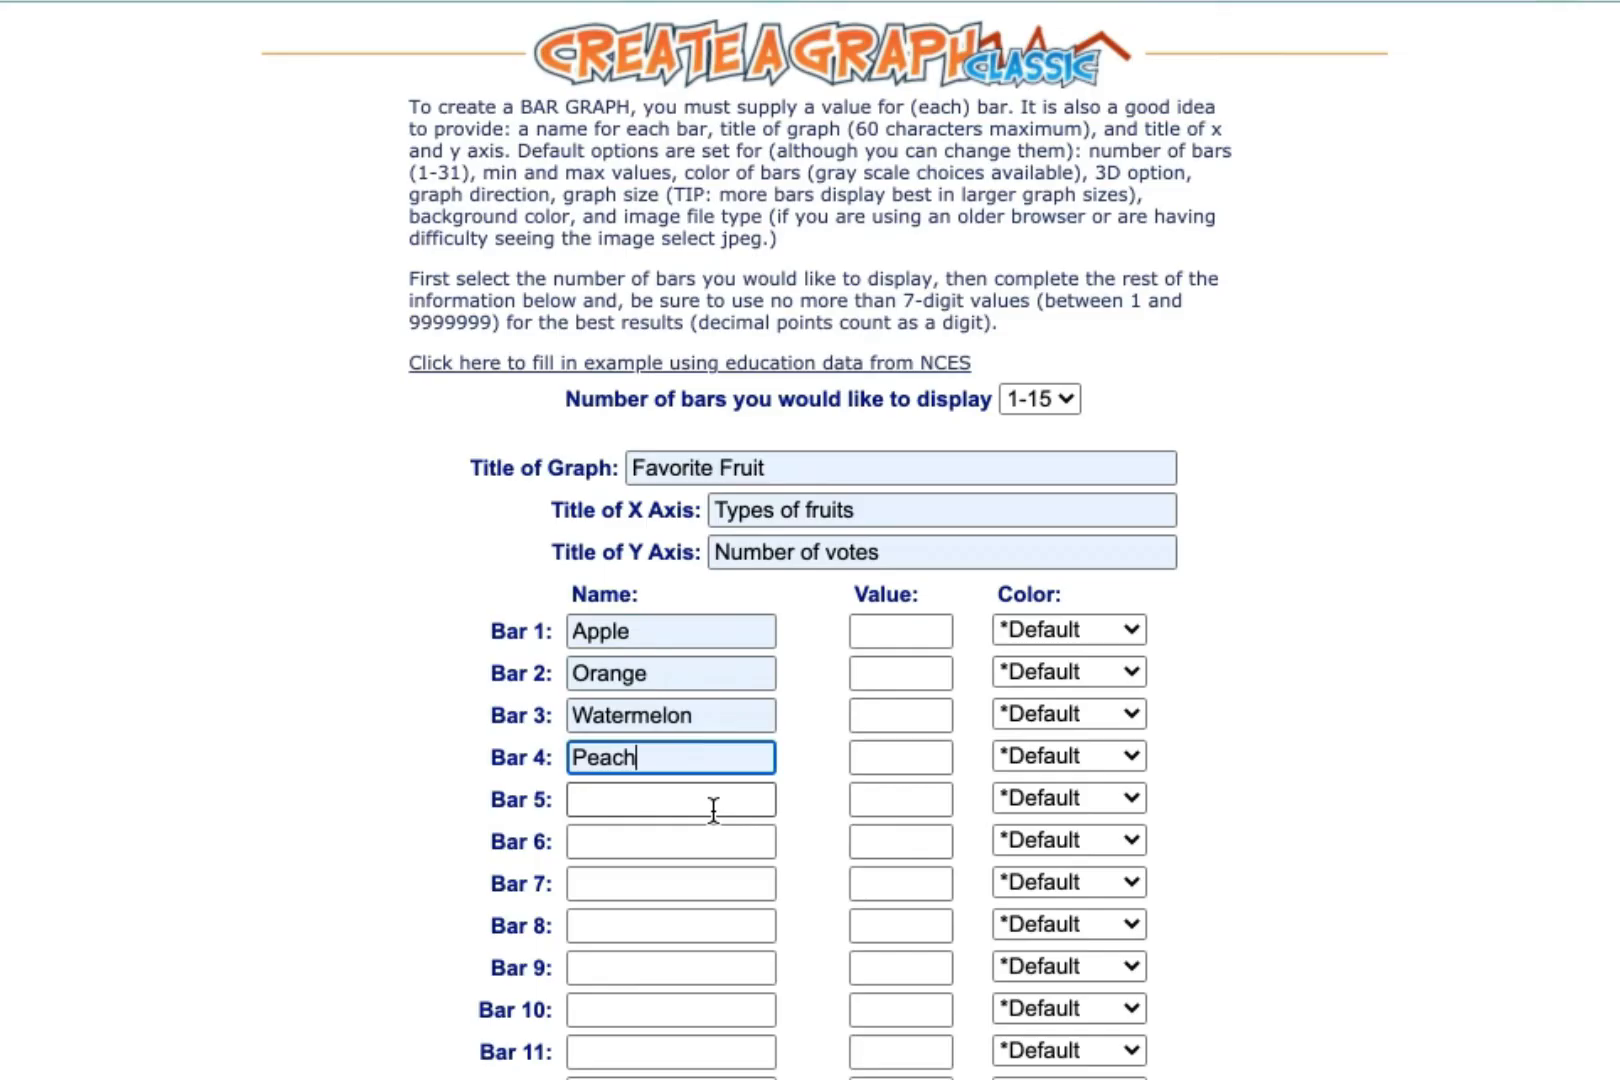
type("Banana")
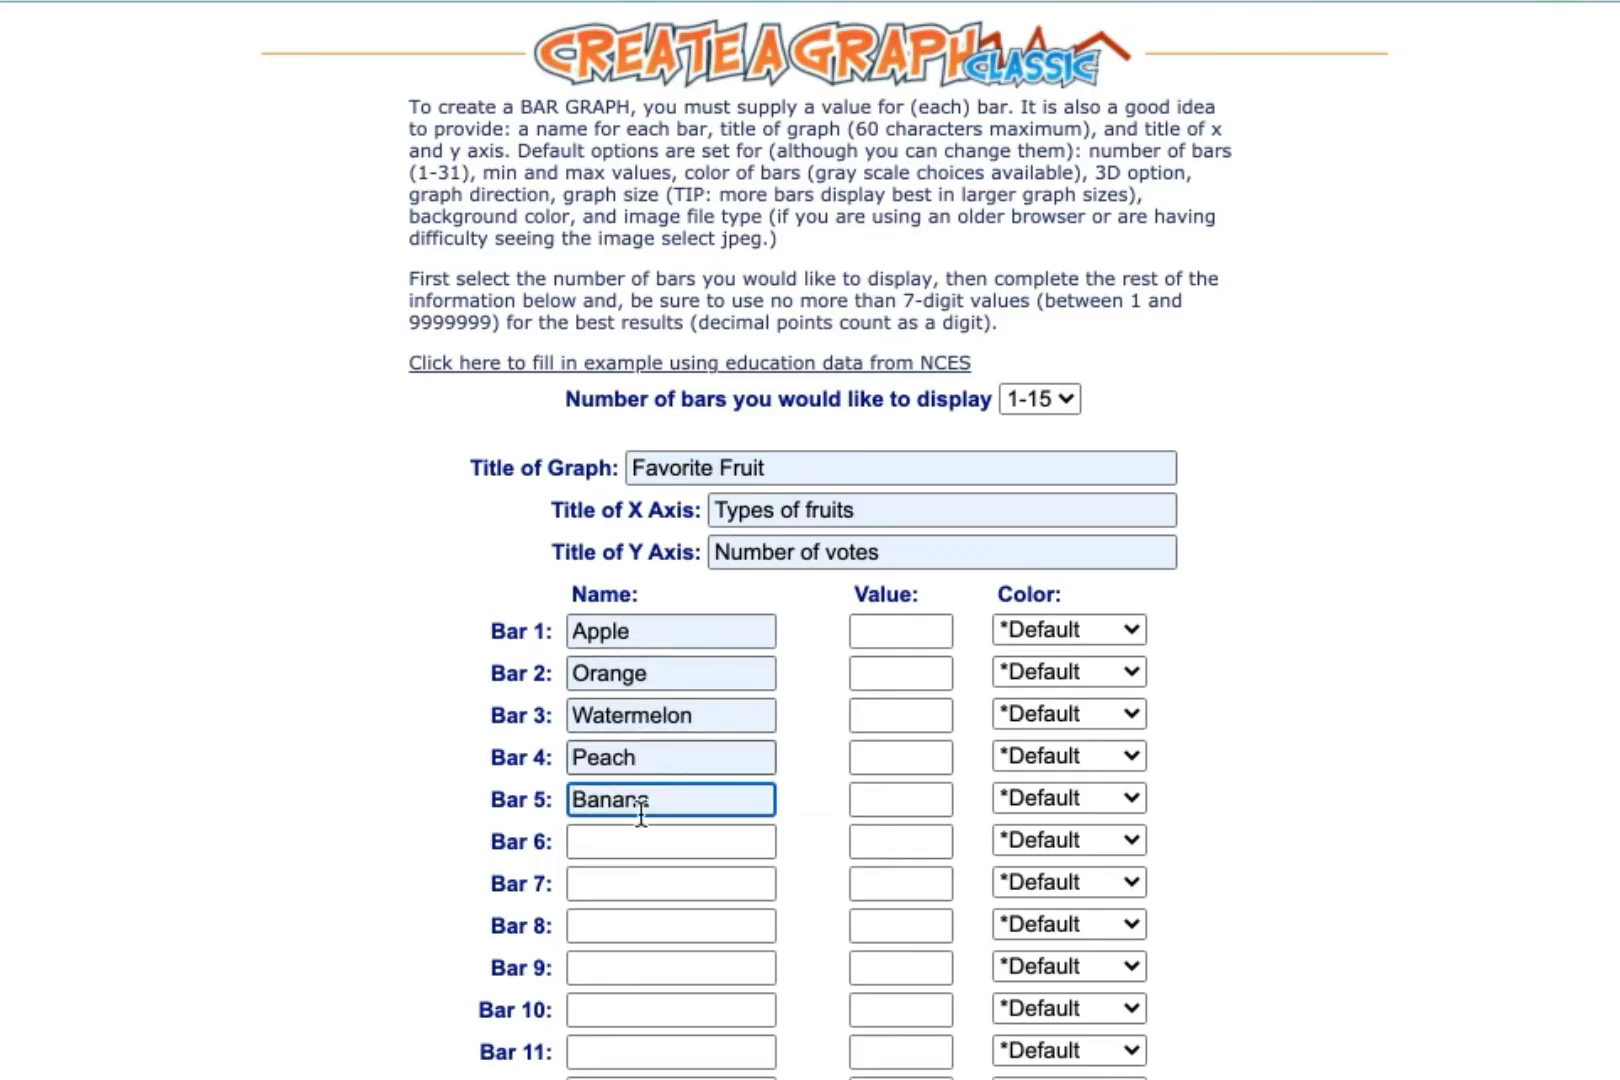
- Enter the bar vote values 5, 6, 7, 3 and 8
left_click(900, 630)
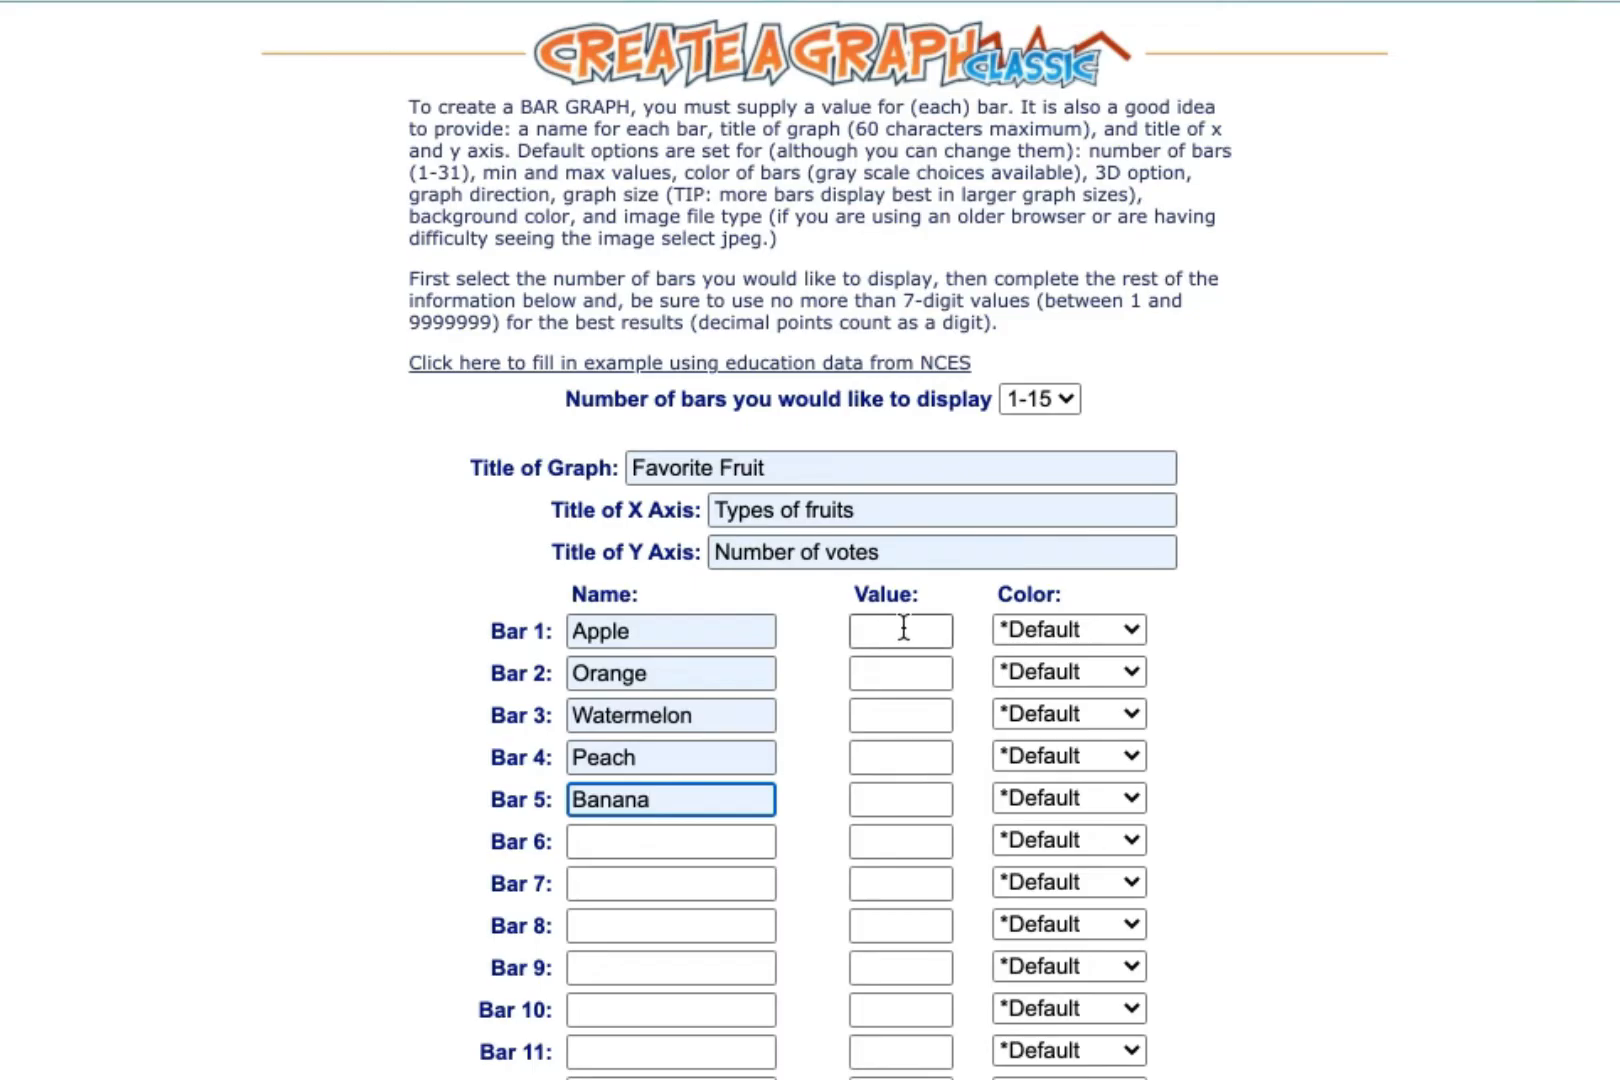
type("6")
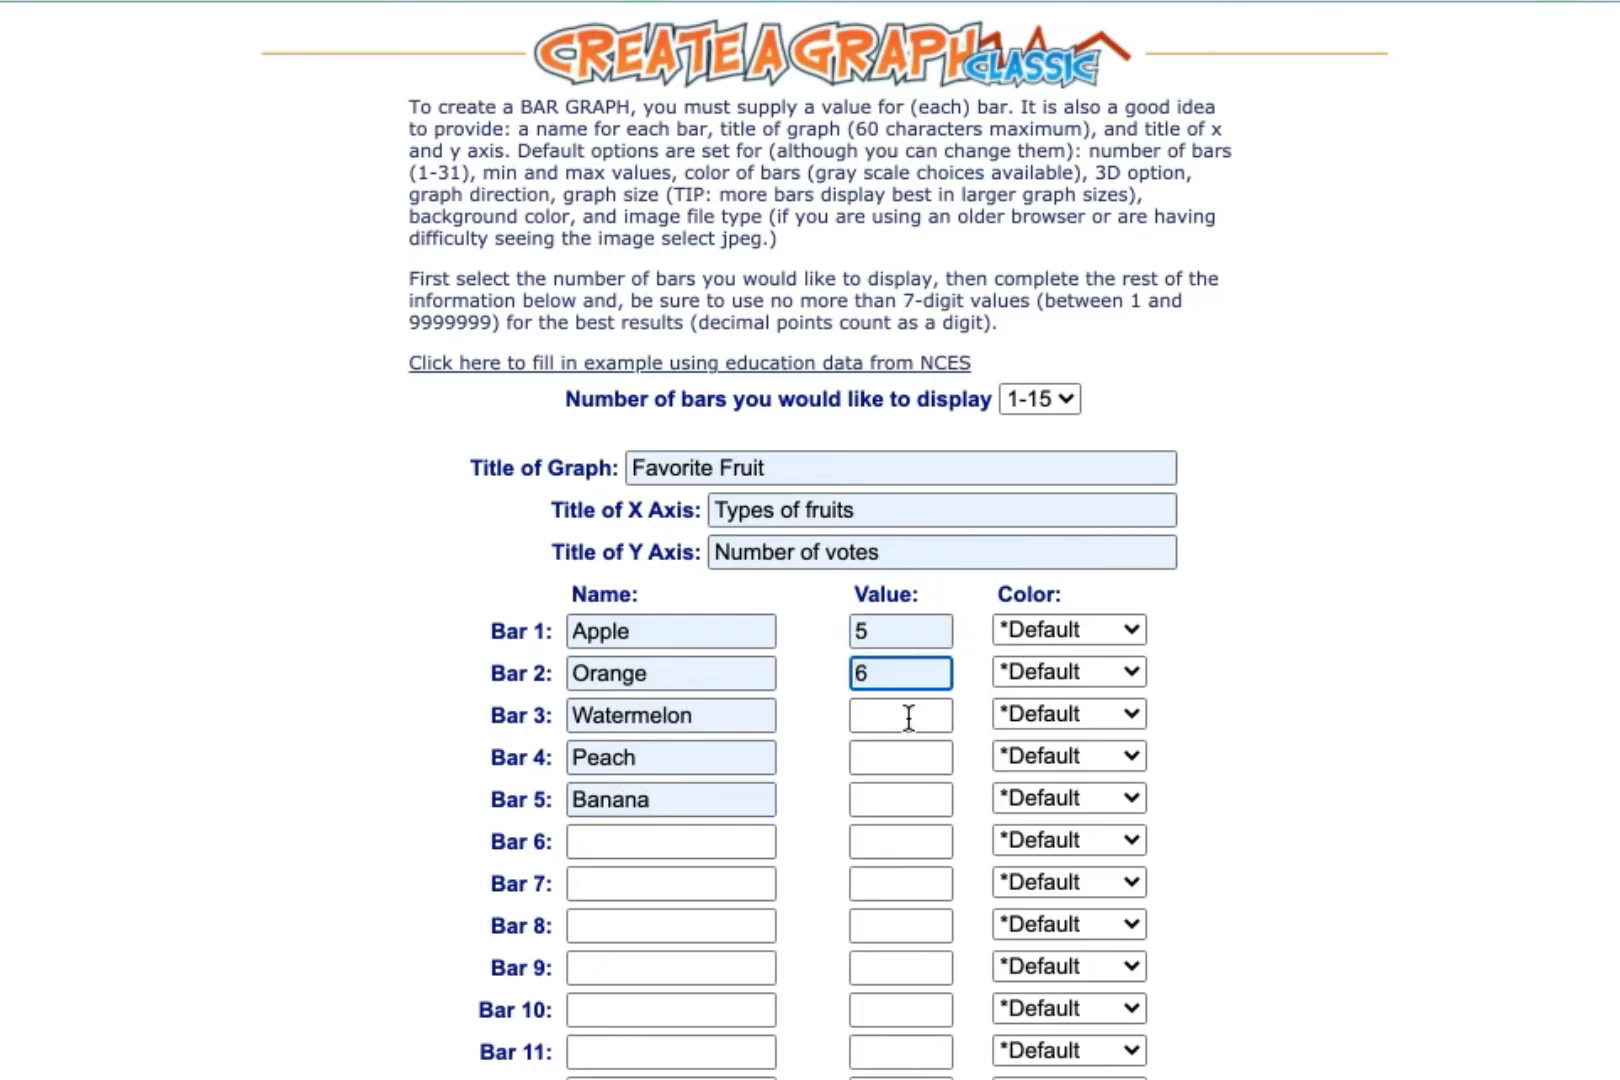
type("7")
left_click(901, 799)
type("8")
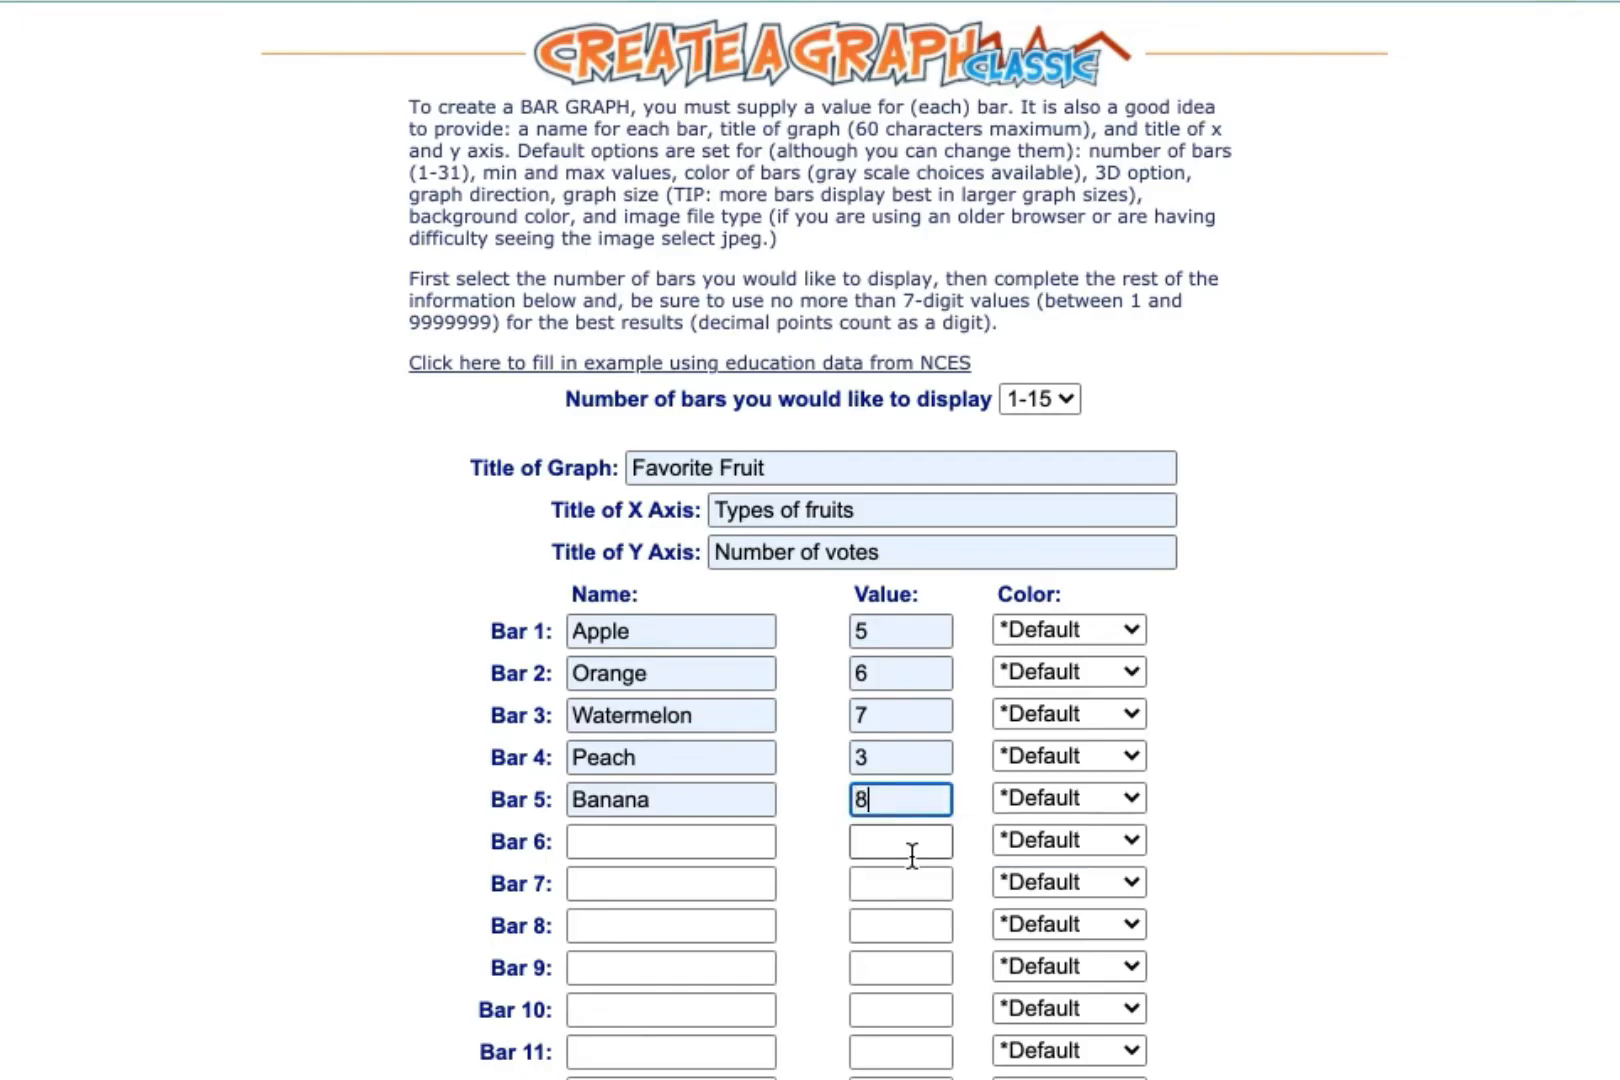
mouse_move(637, 805)
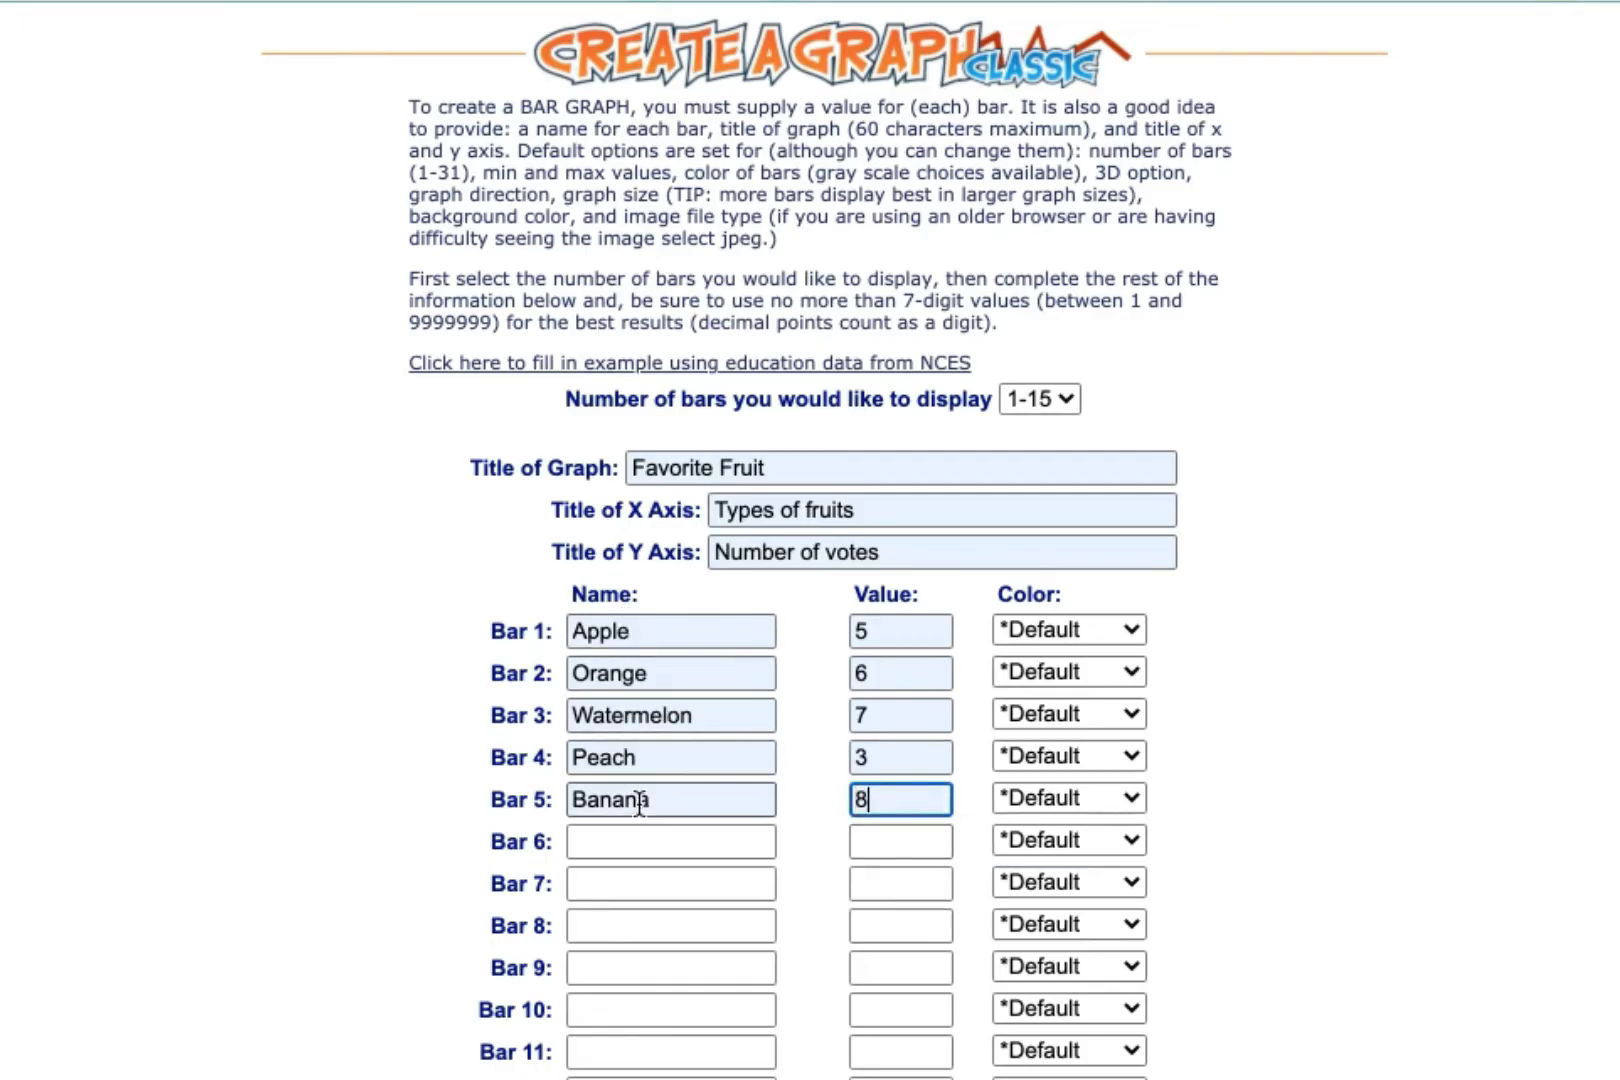
mouse_move(1015, 694)
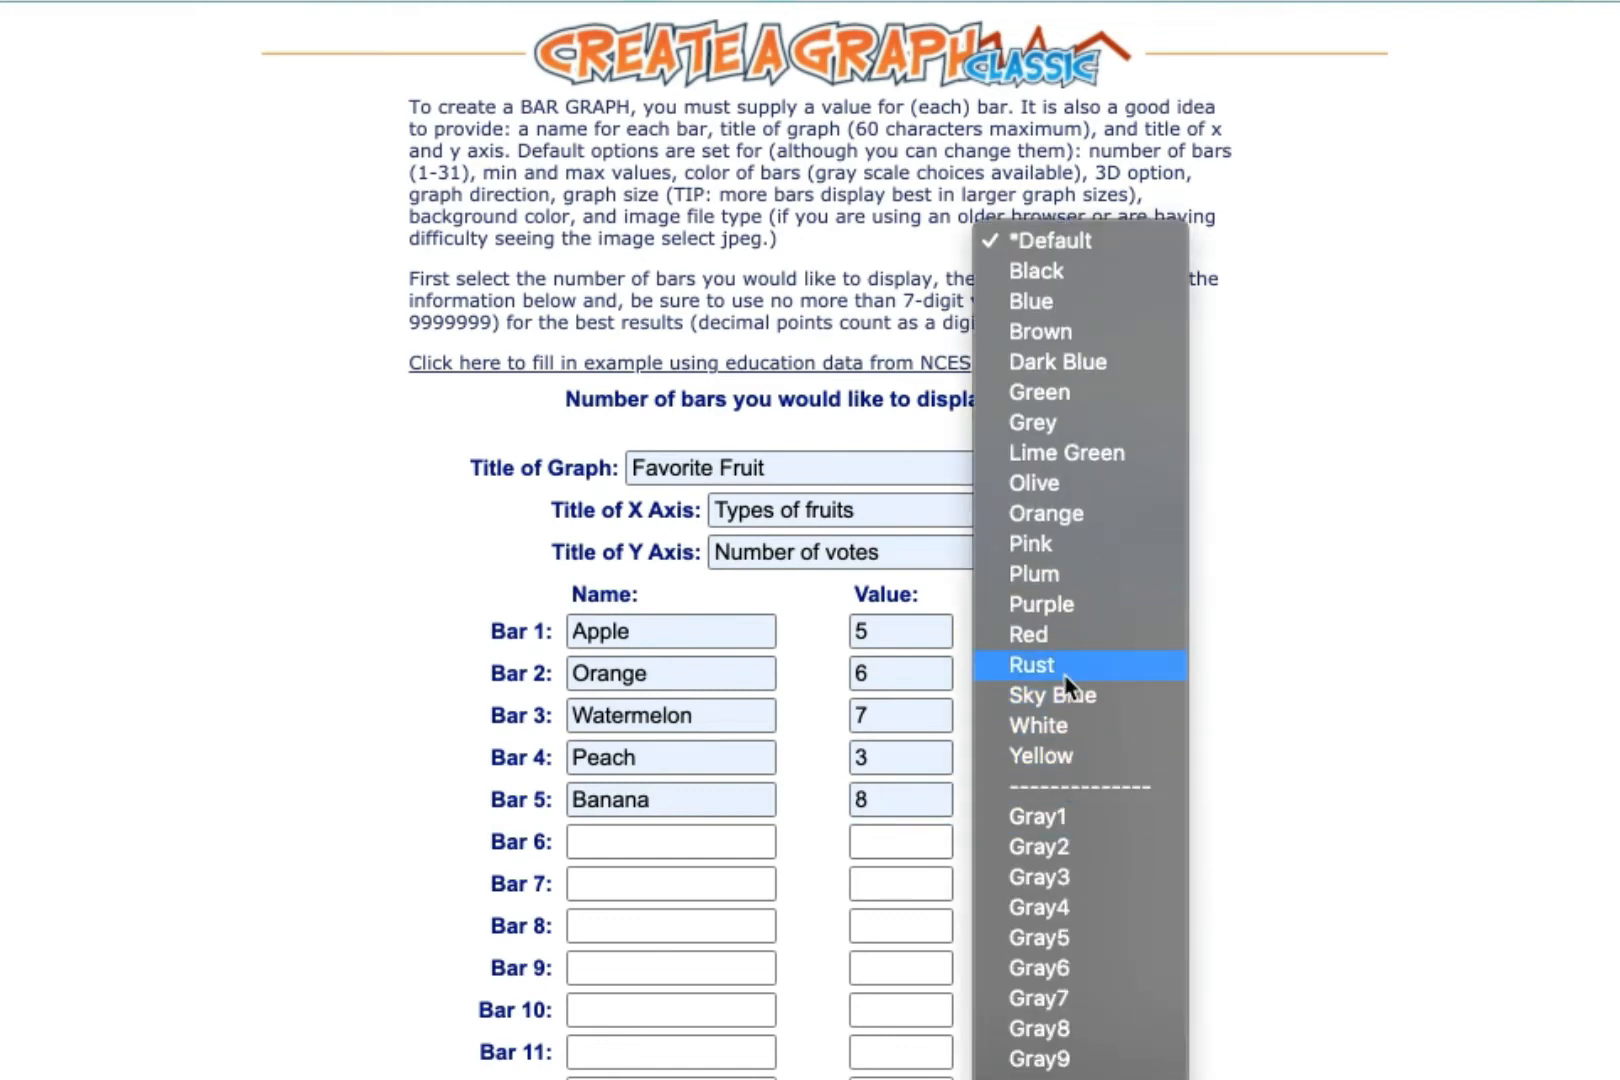
mouse_move(1077, 622)
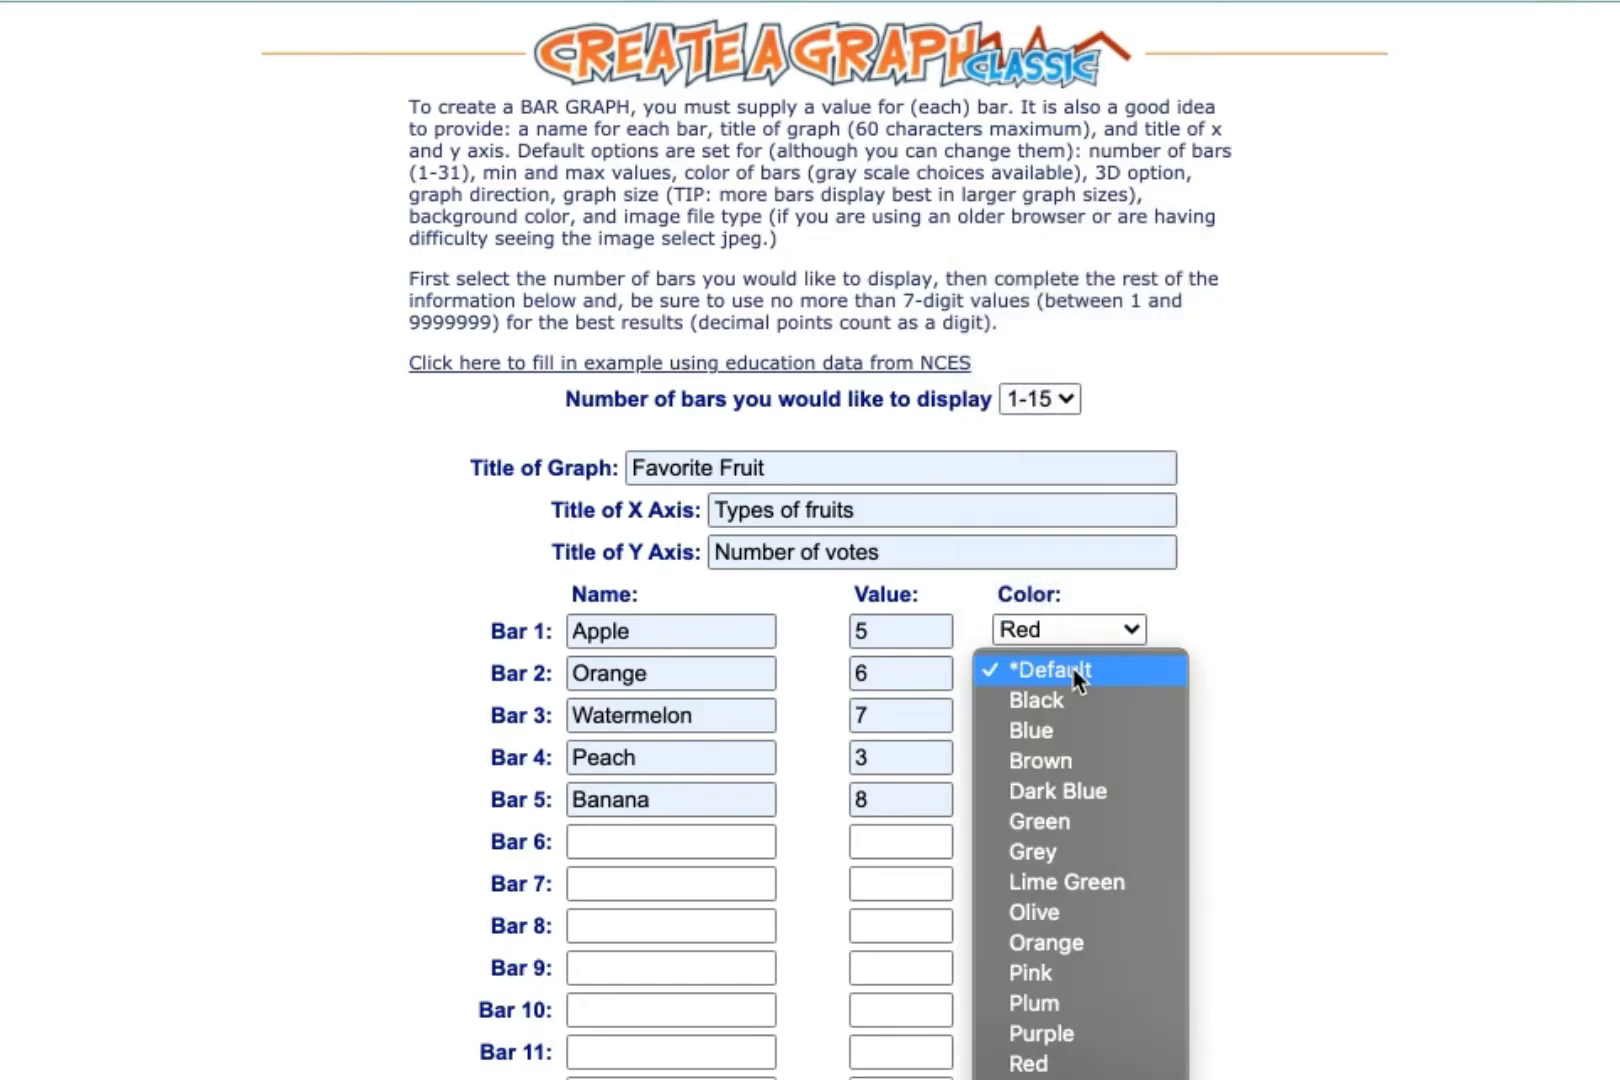
- Color the bars red, orange, pink and rust, and pick a Banana bar color
left_click(1046, 942)
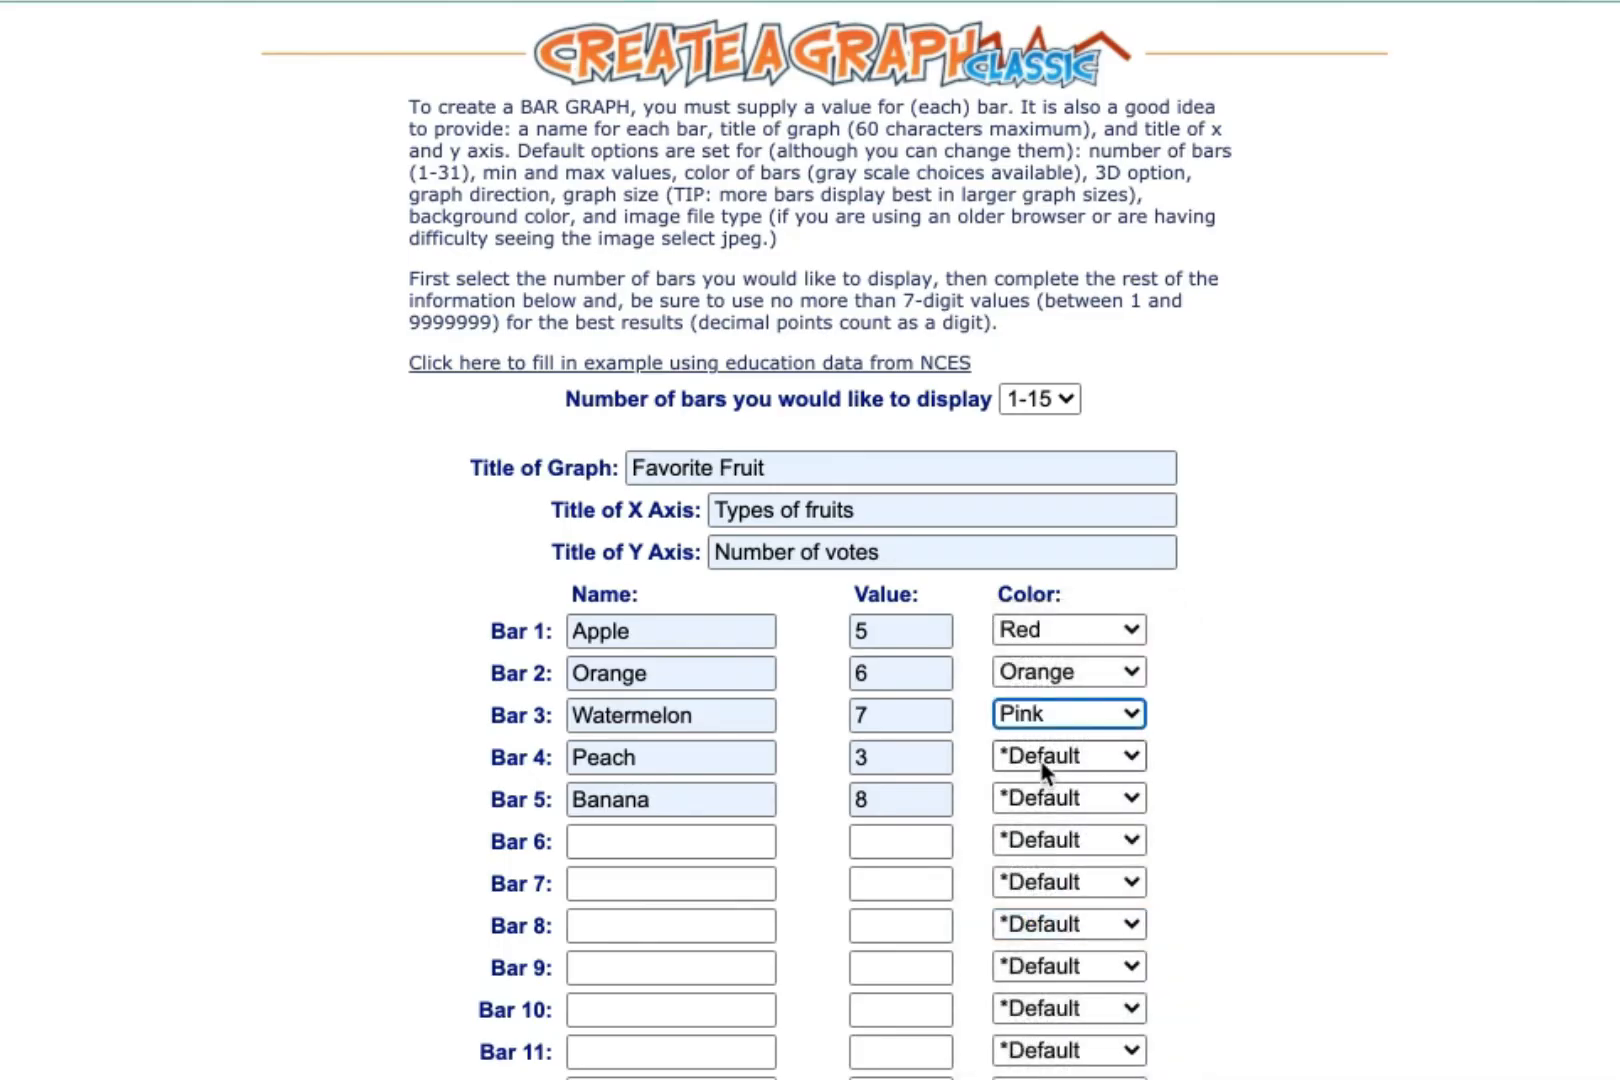
left_click(1068, 756)
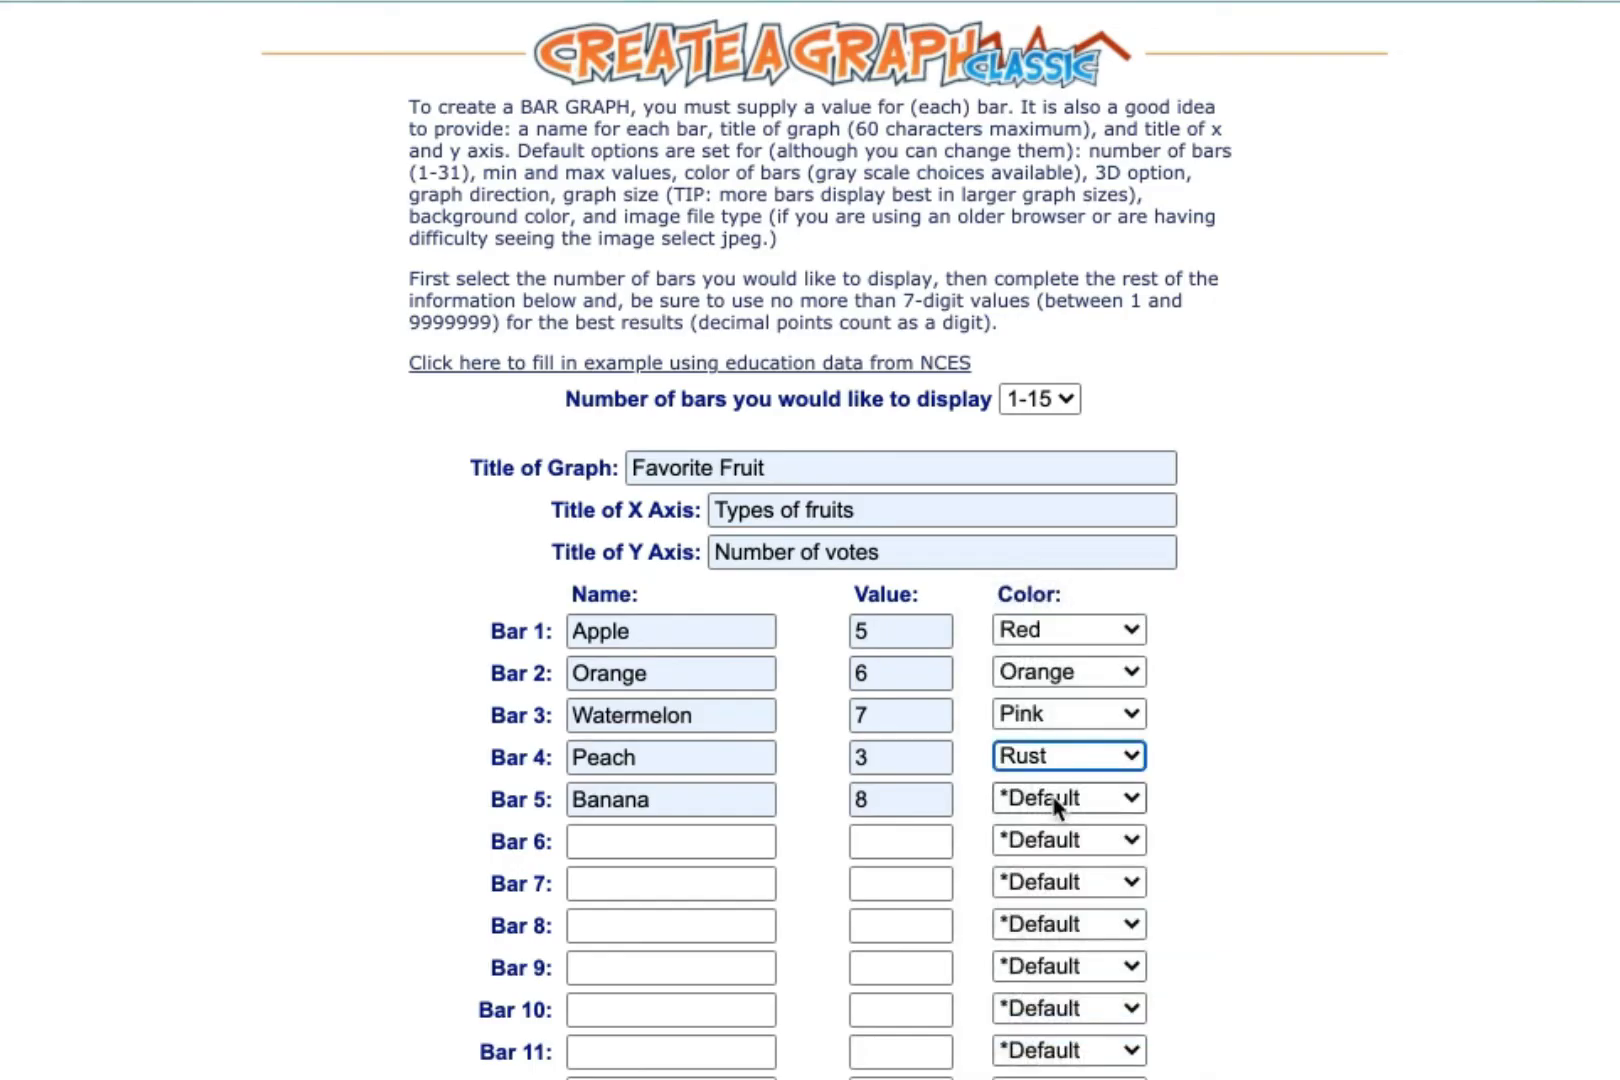
left_click(1067, 798)
type("10")
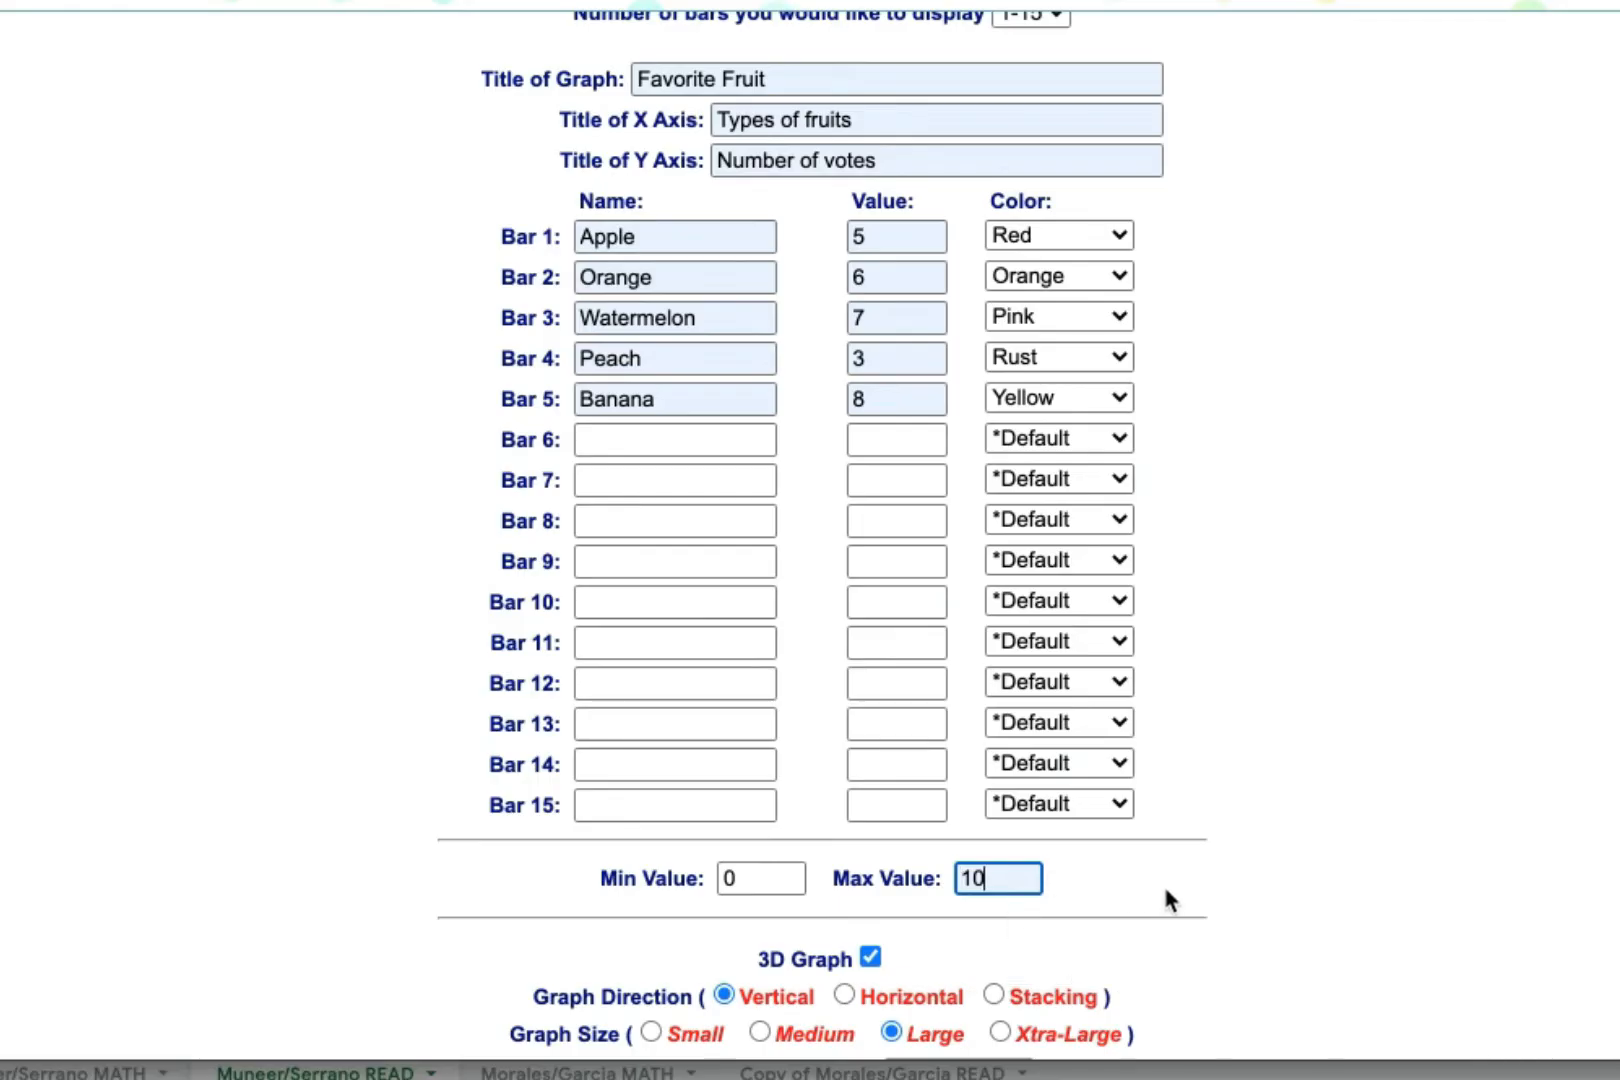
- Choose a black background and generate the 3D vertical Favorite Fruit graph
scroll("down", 3)
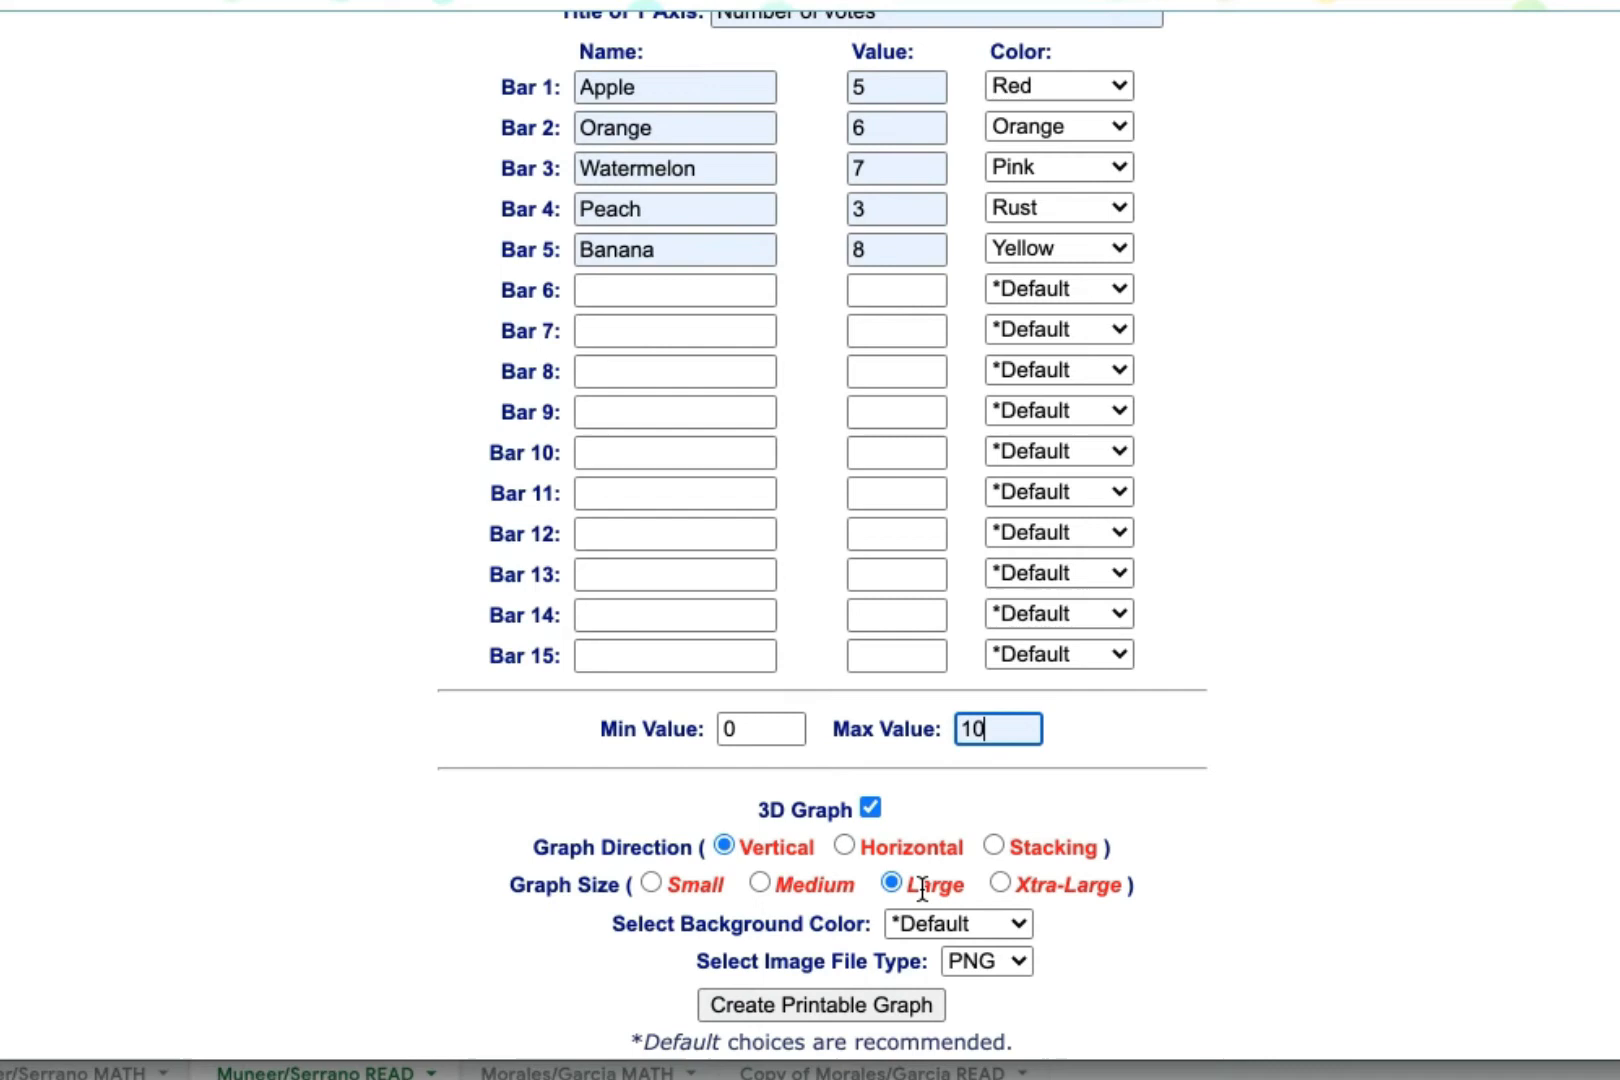
left_click(958, 924)
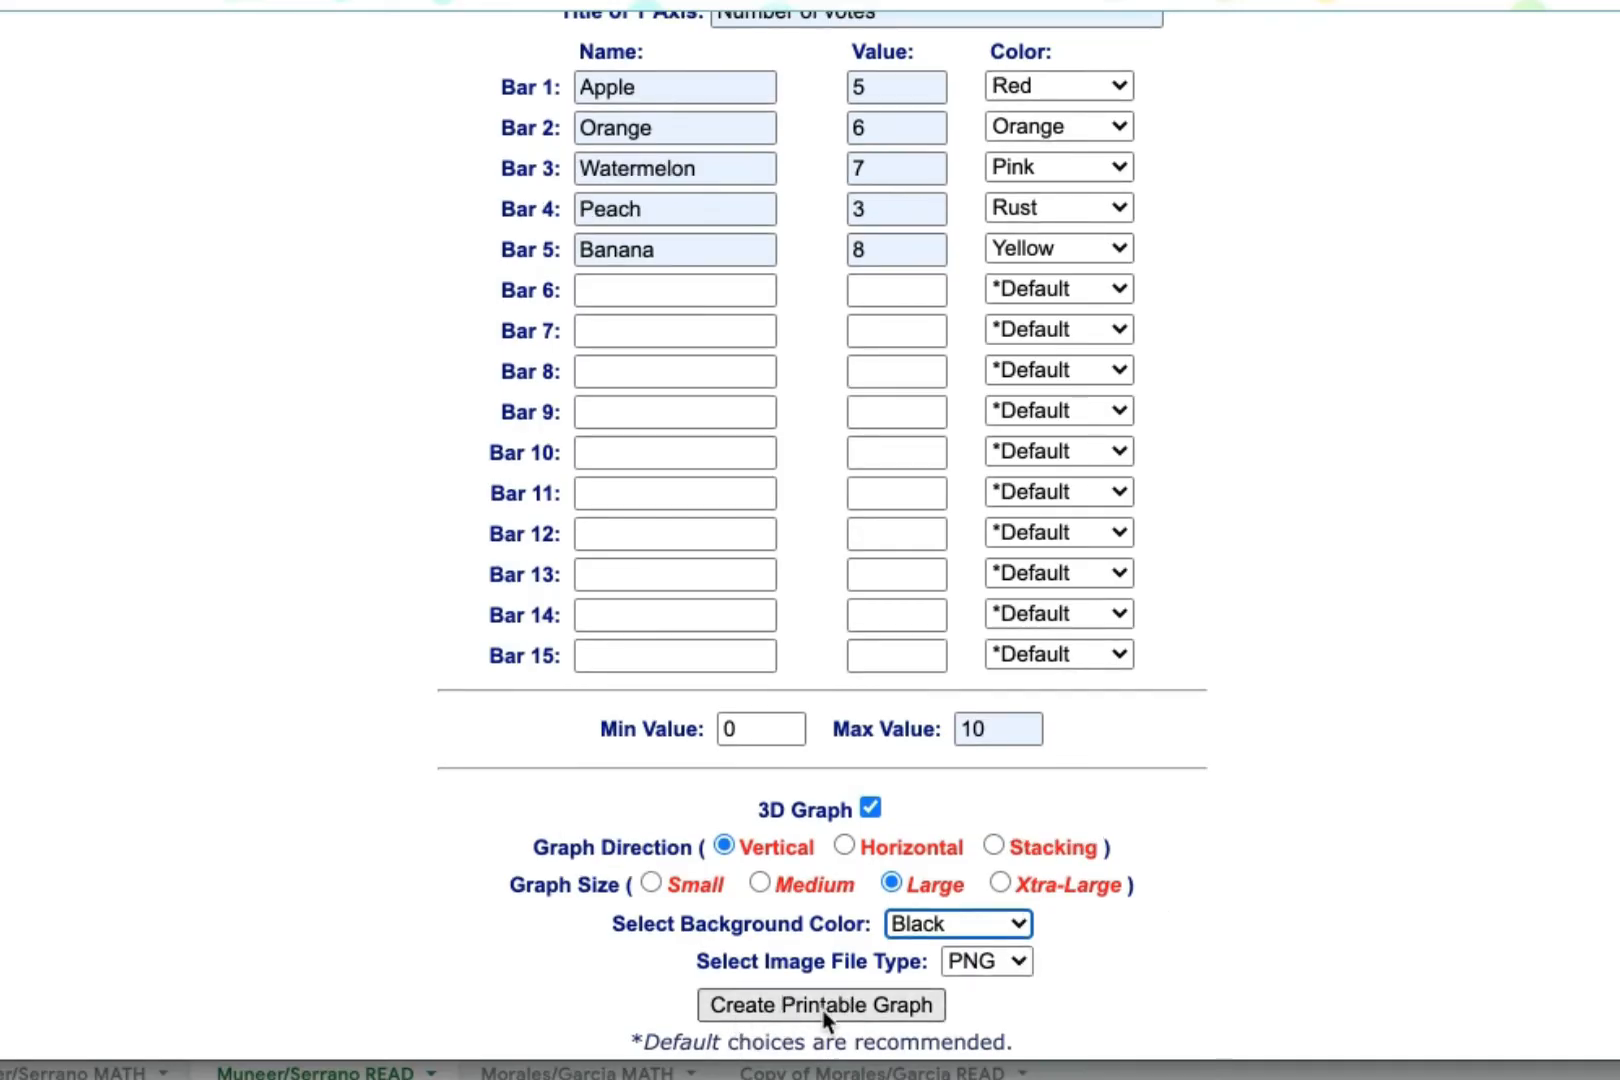
left_click(818, 1005)
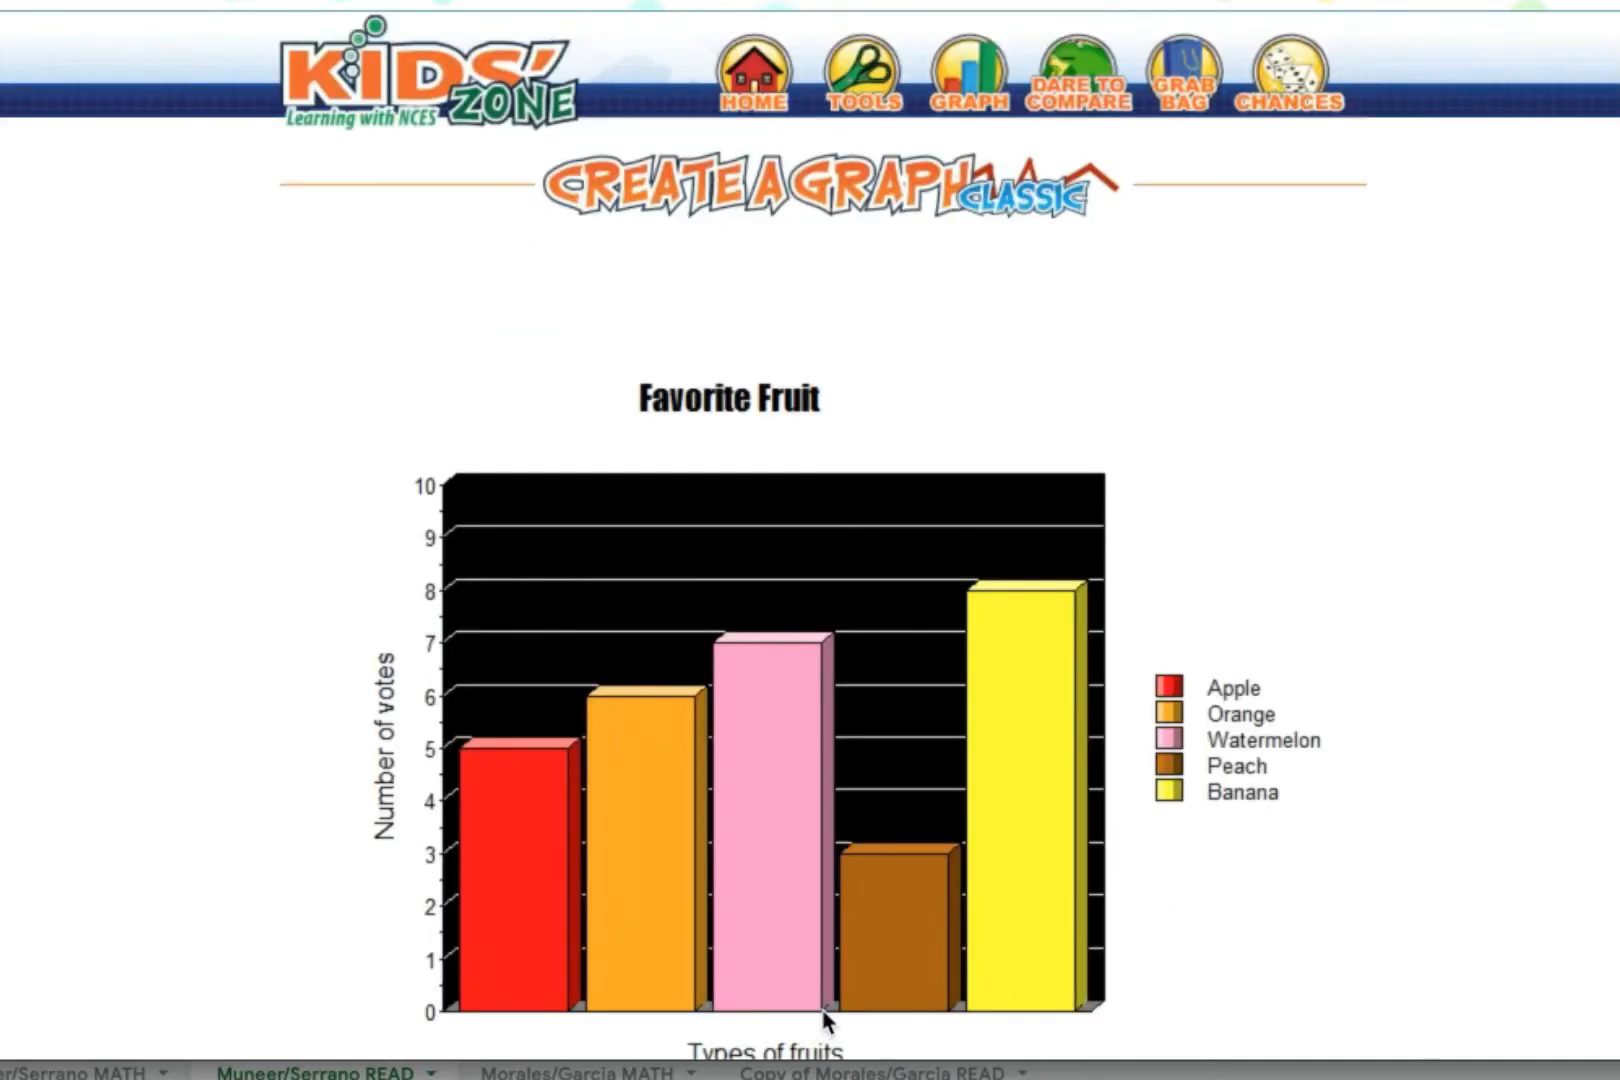
- Regenerate the graph with the default light-blue background
scroll("down", 3)
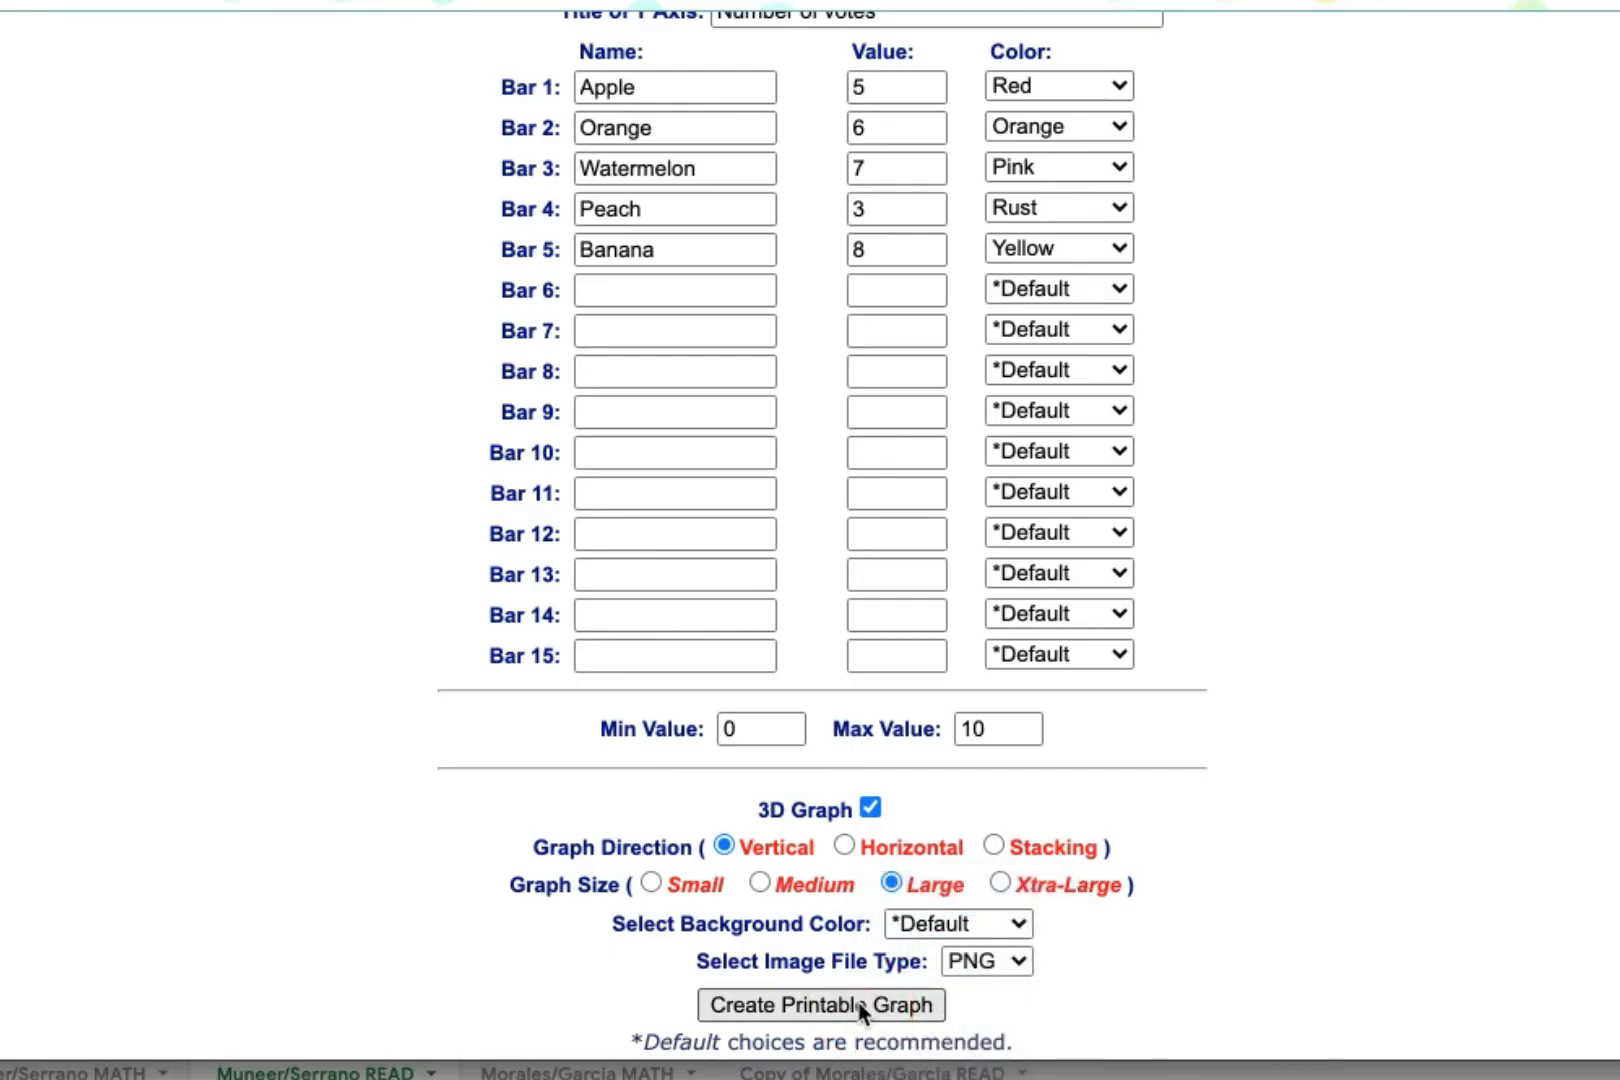
left_click(819, 1005)
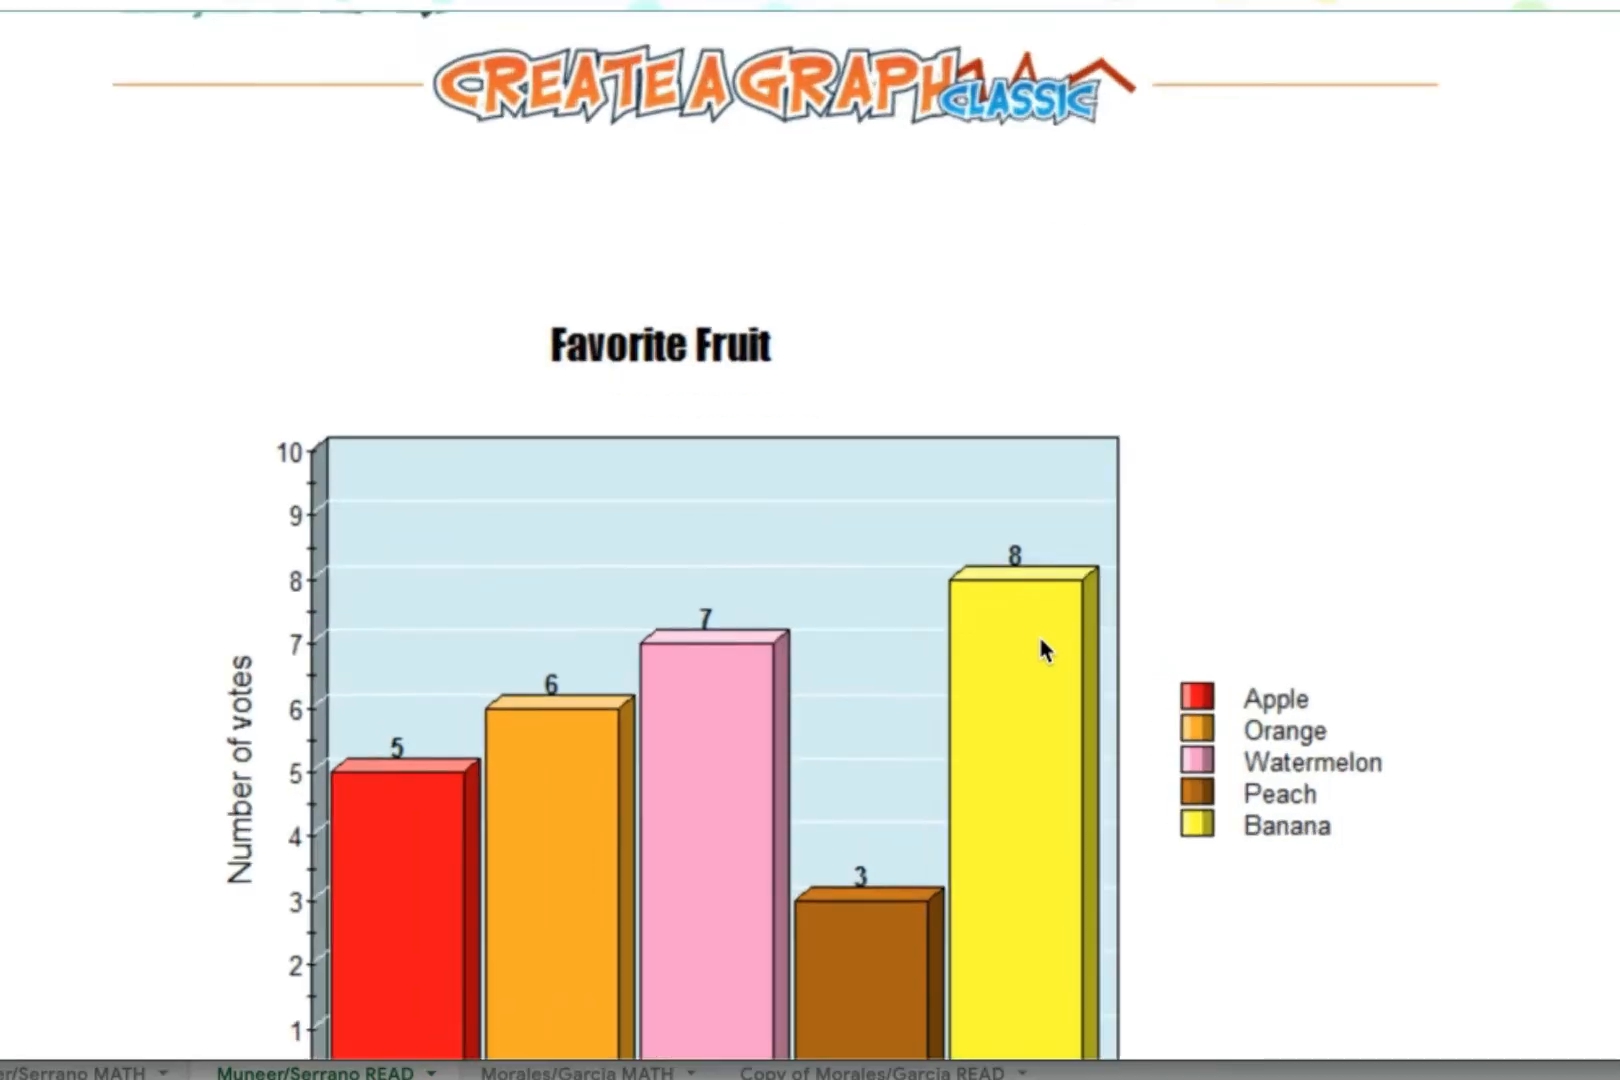